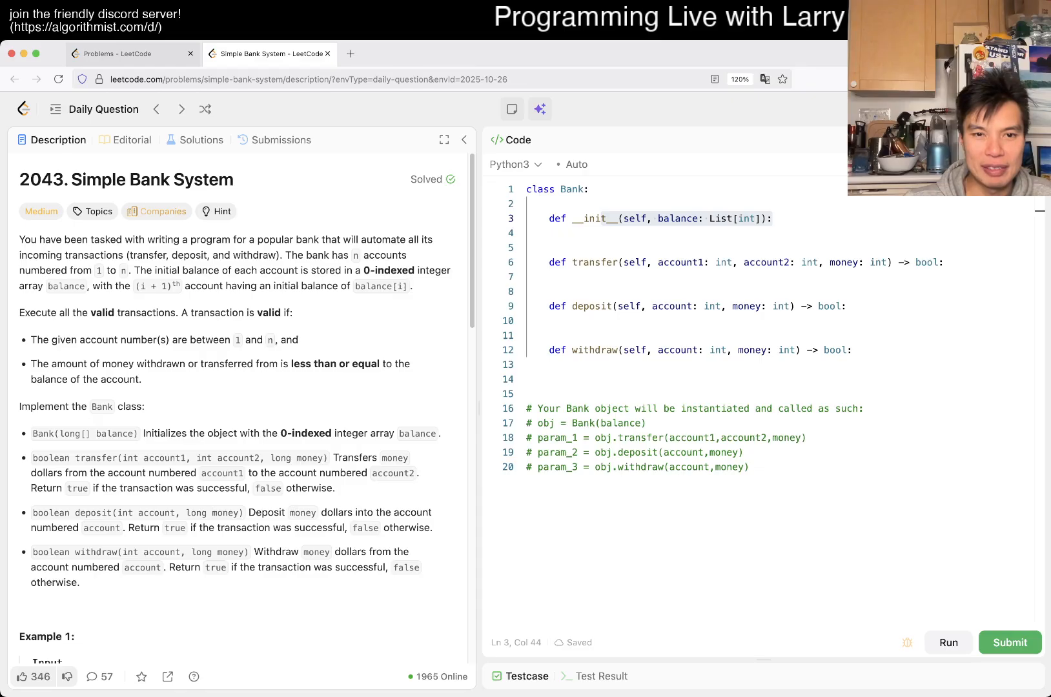
# Begin a validate helper definition just below the Bank constructor
pyautogui.moveTo(138, 270); pyautogui.dragTo(96, 287)
pyautogui.write('def validat')
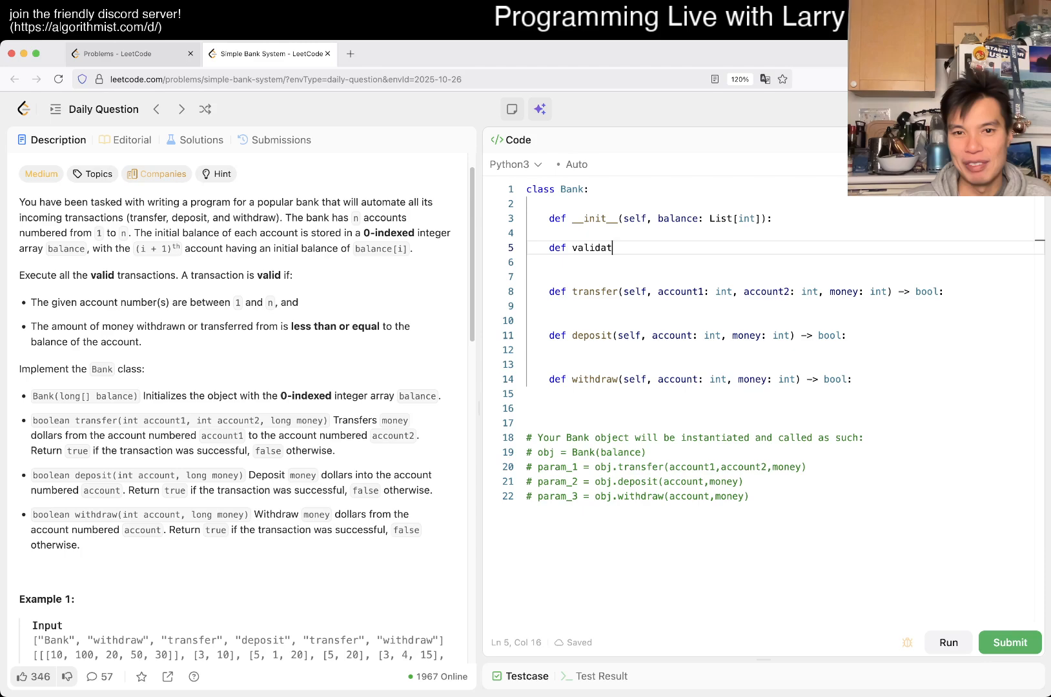
# Complete validate(self, account, money) with a comment that it checks the account exists
pyautogui.write('e(self)')
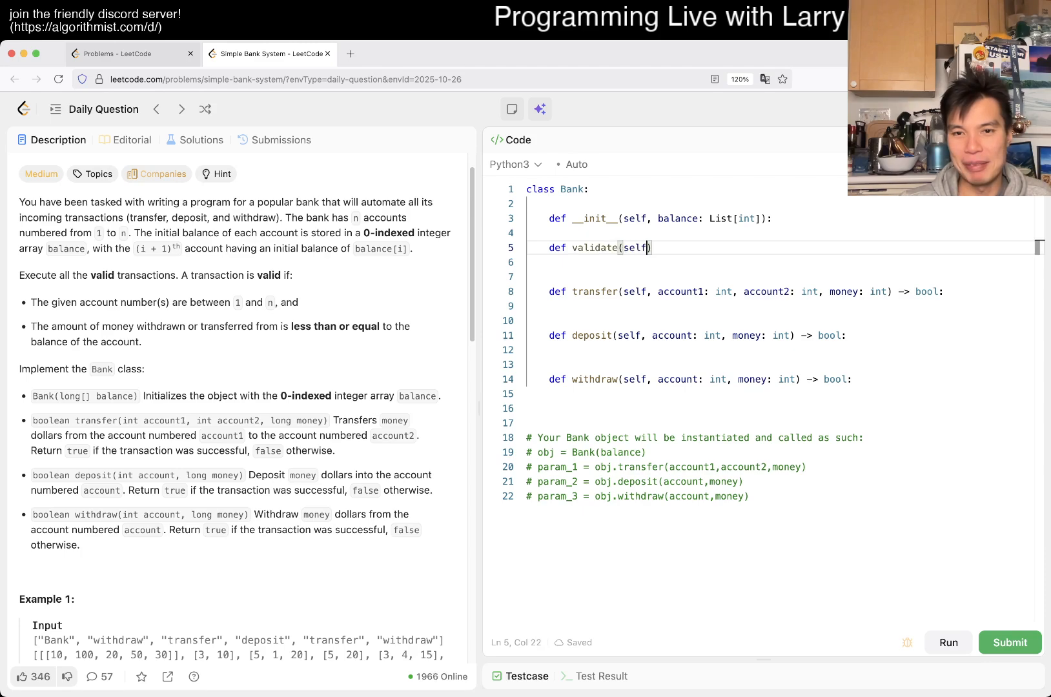
pyautogui.write(', account')
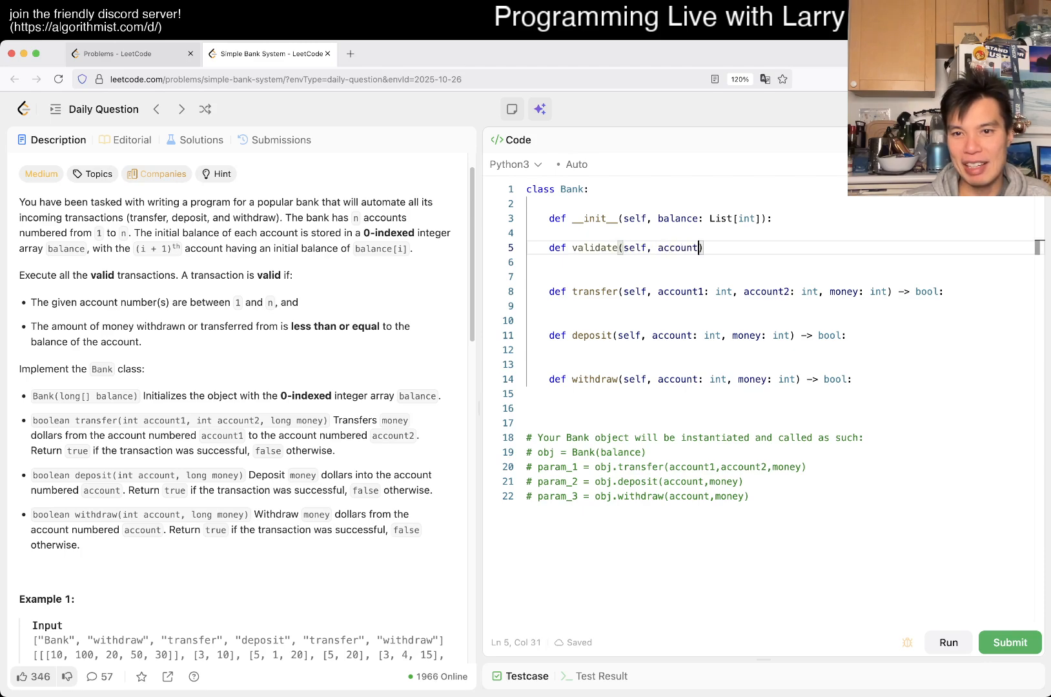
pyautogui.write(', money)')
pyautogui.write('#')
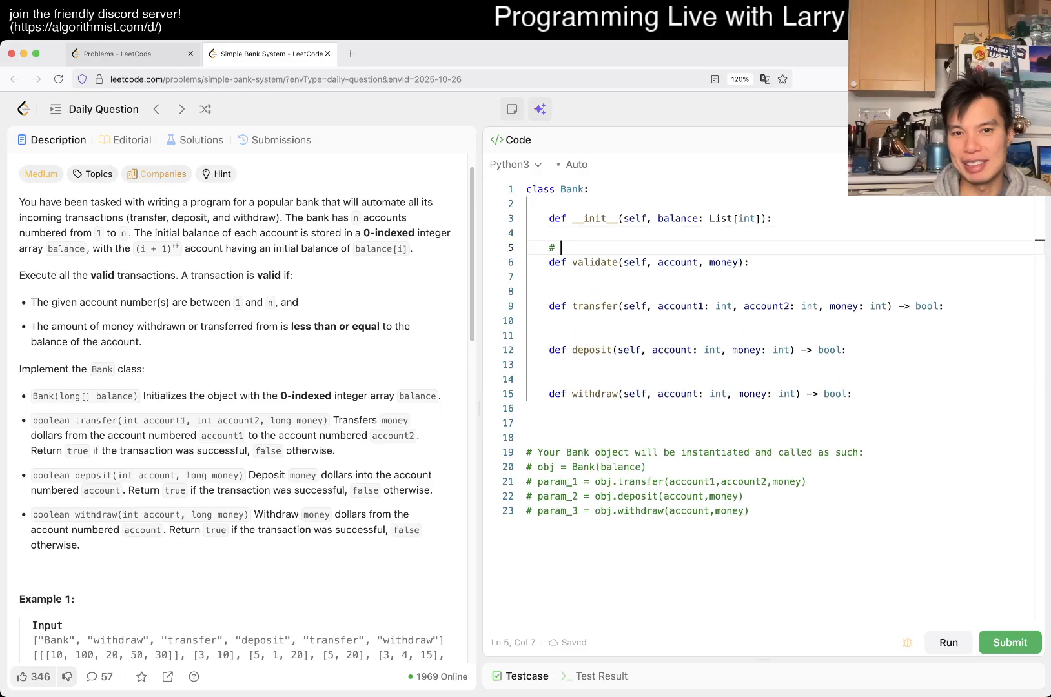
pyautogui.write('this checks wh')
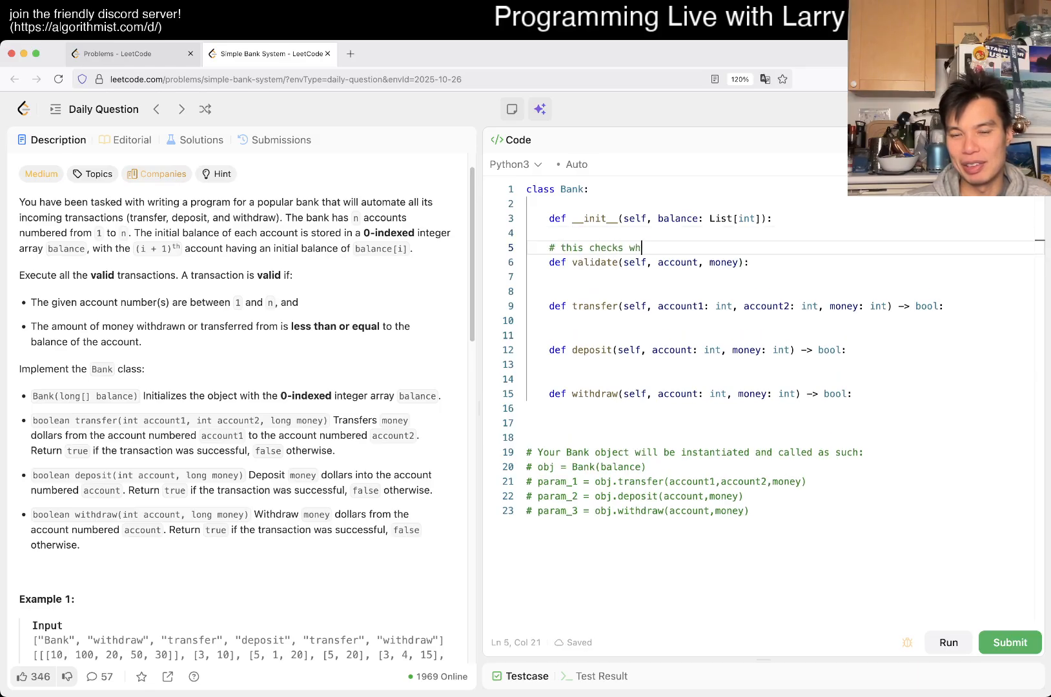
pyautogui.write('ether an a')
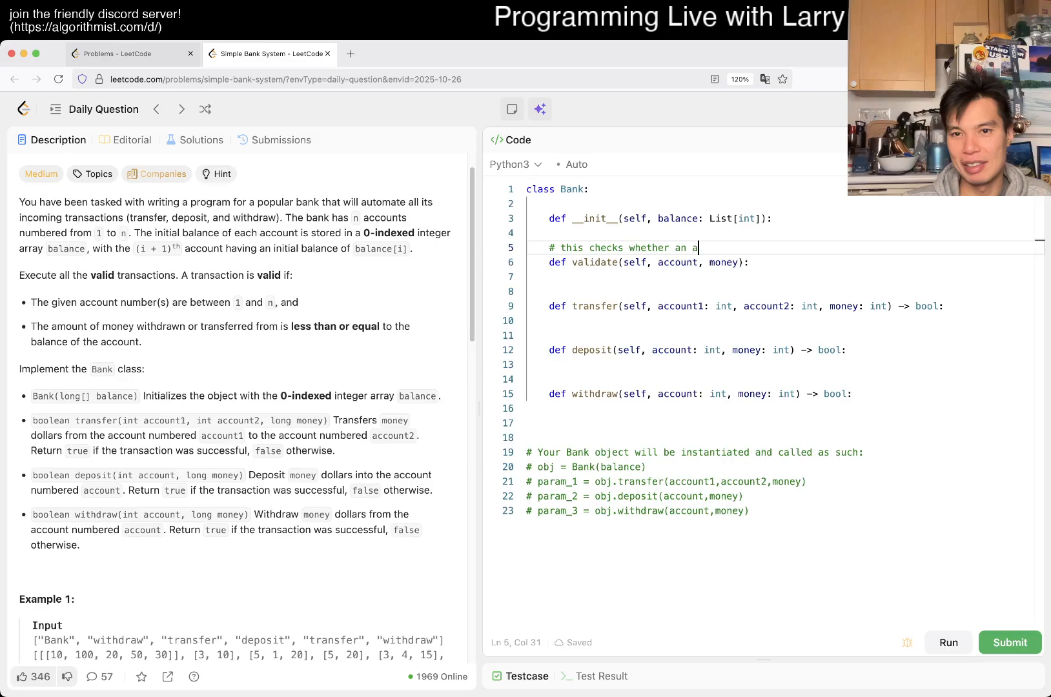
pyautogui.write('ccount exists, and has enough money')
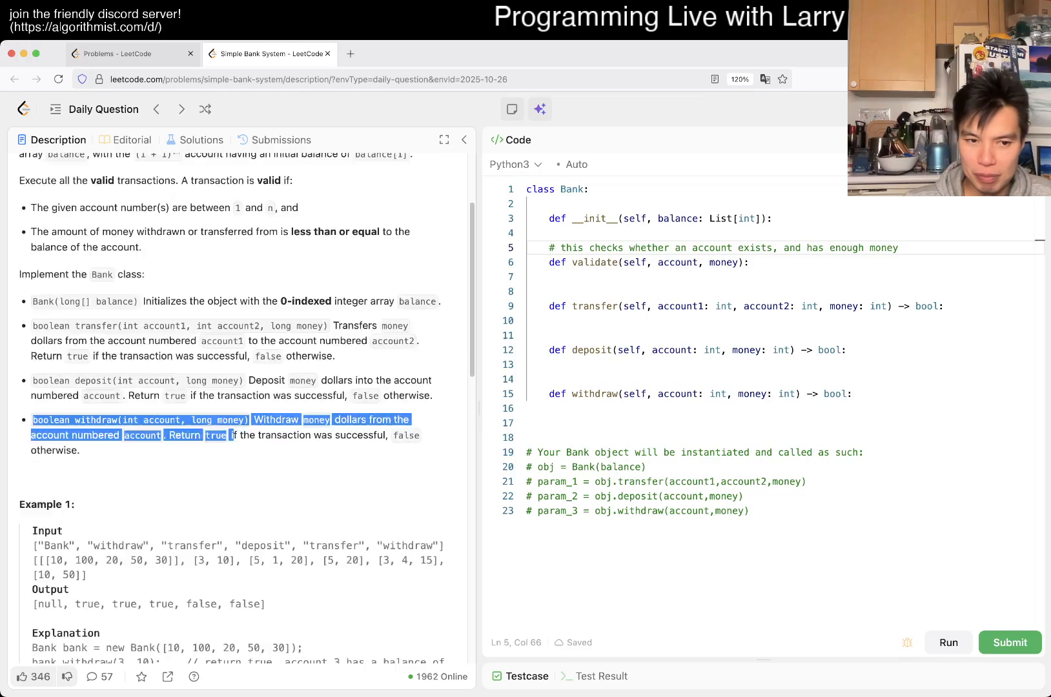
# Review the problem's constraints in the description pane
pyautogui.scroll(-3)
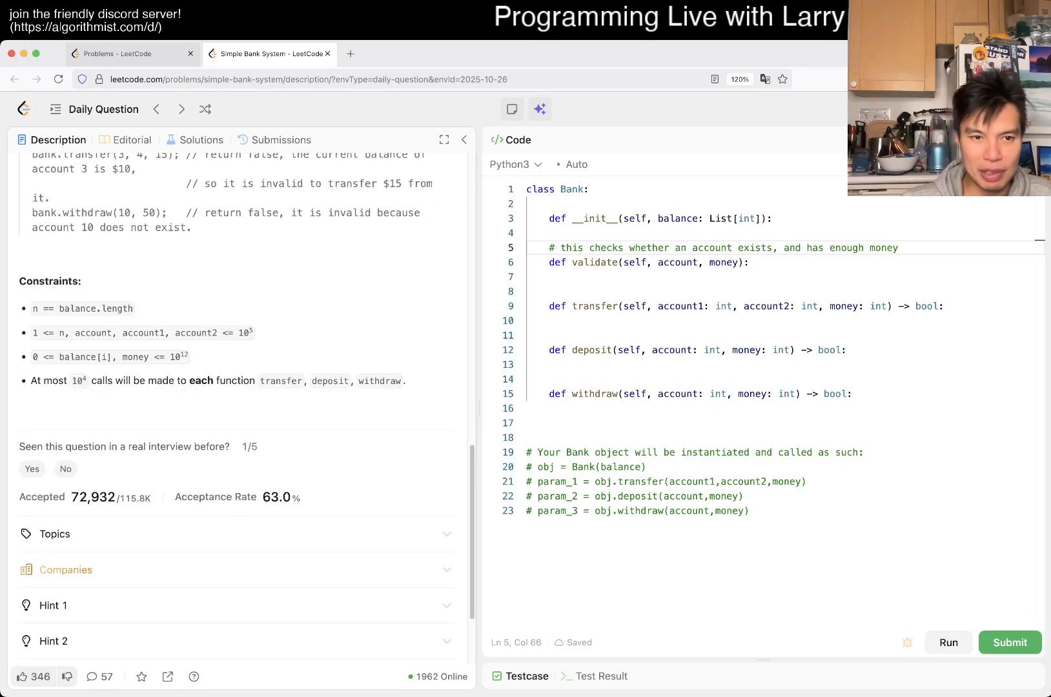
pyautogui.scroll(-3)
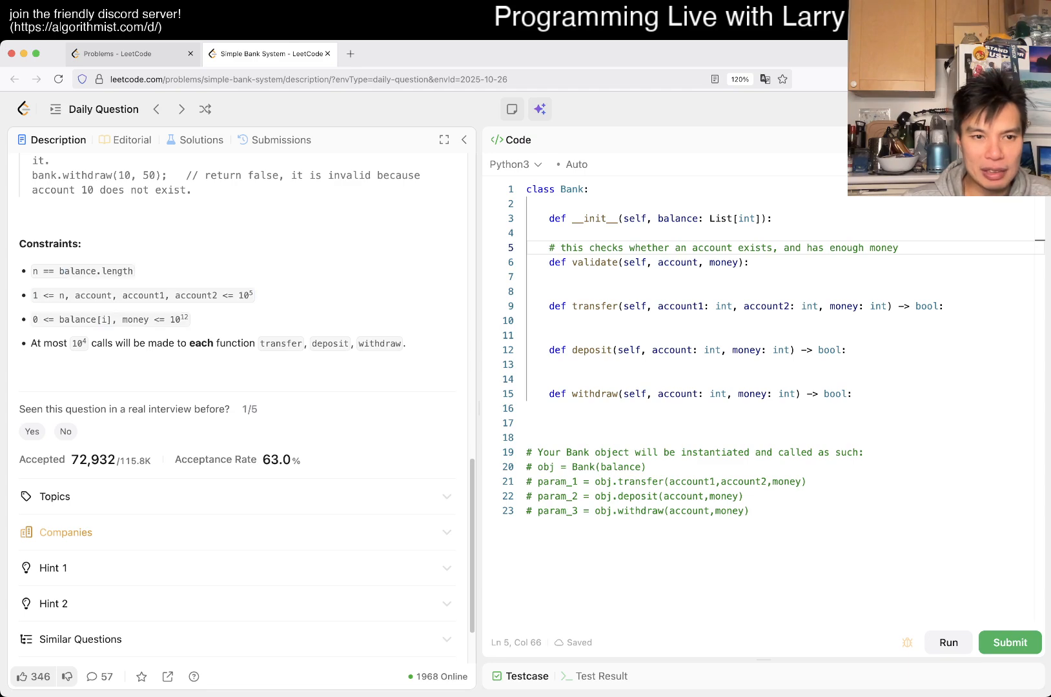
pyautogui.doubleClick(49, 272)
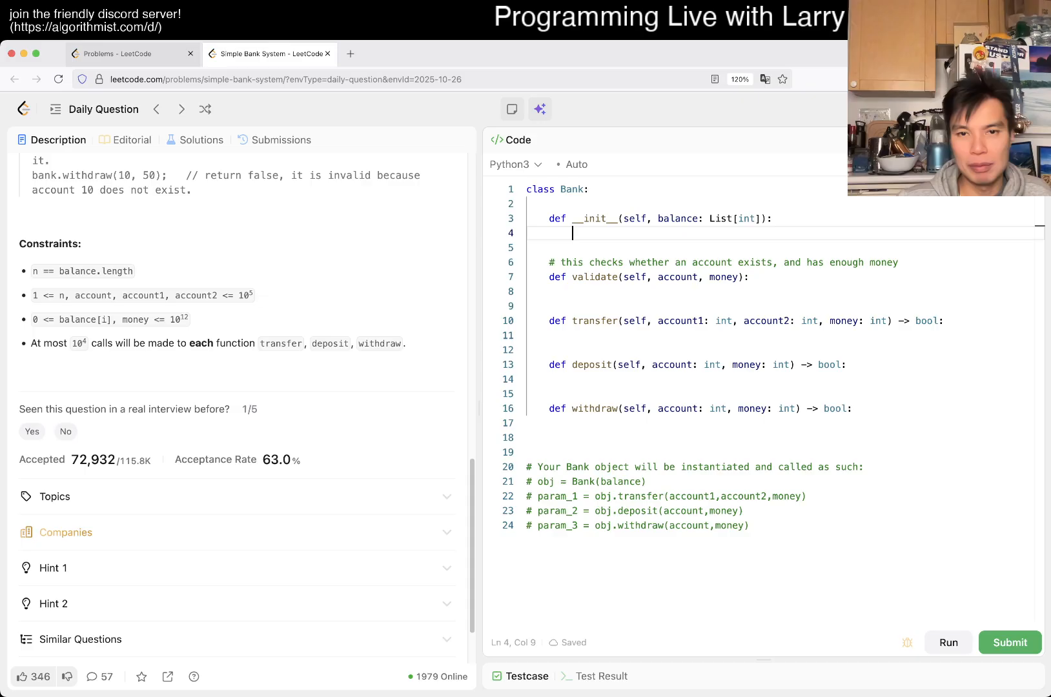
# Store the balance list as self.balance in the constructor
pyautogui.write('s')
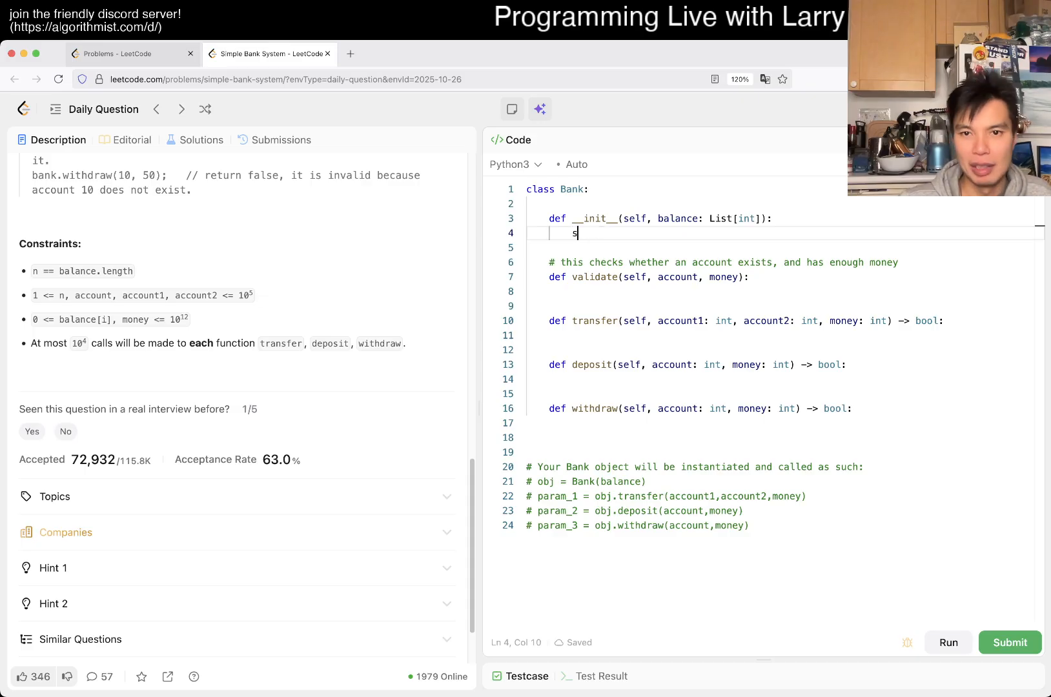
pyautogui.write('elf.balance = bal')
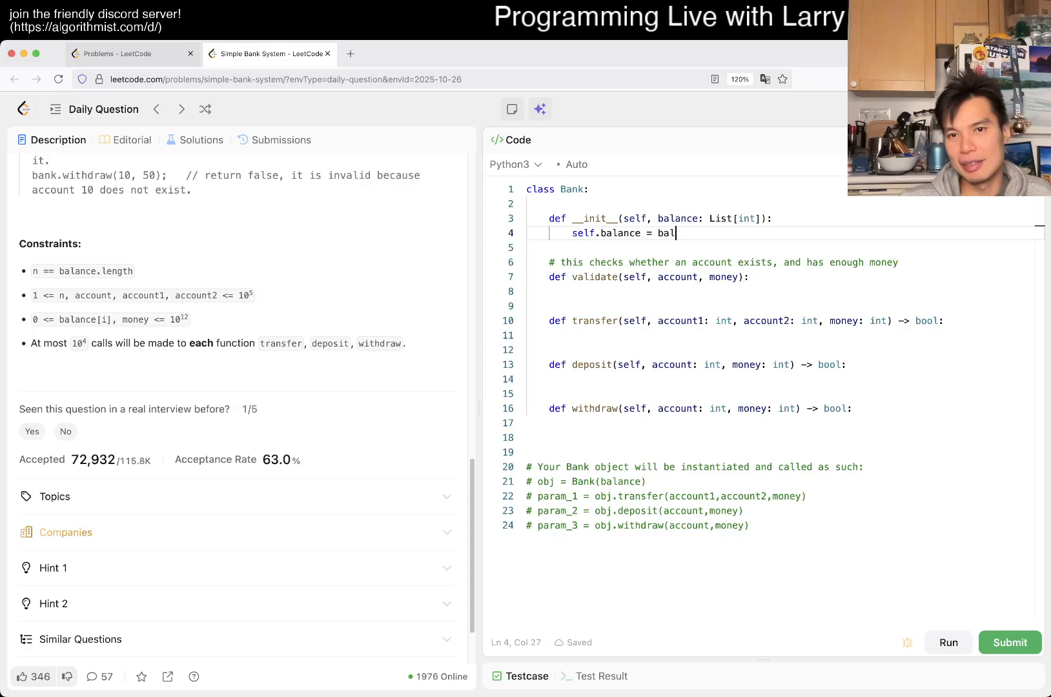
pyautogui.write('ance')
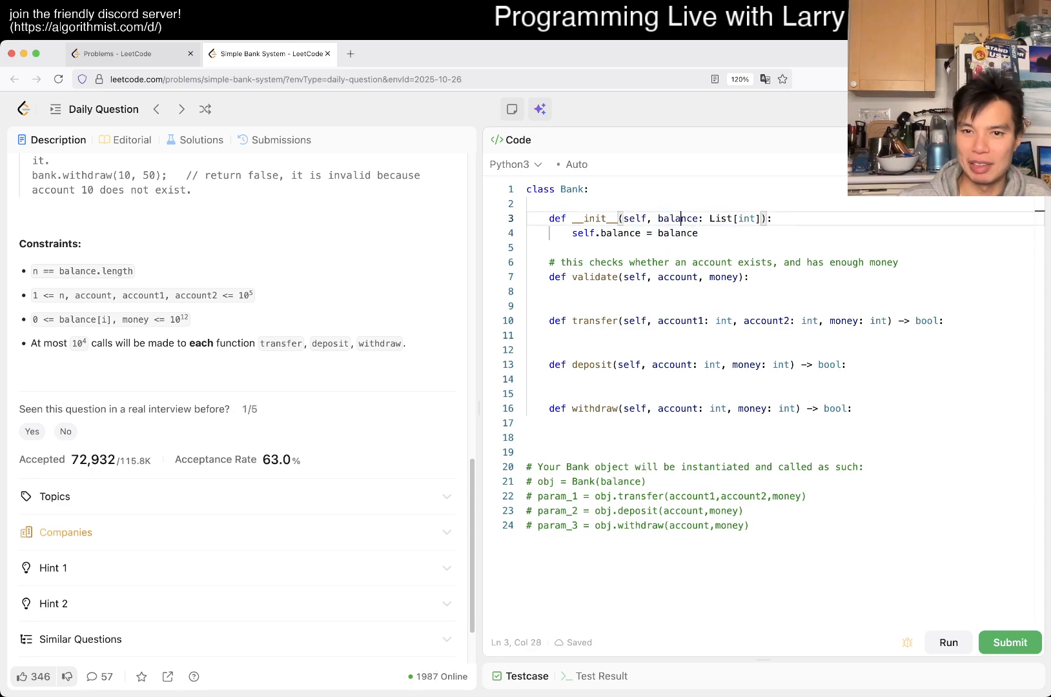
pyautogui.doubleClick(675, 218)
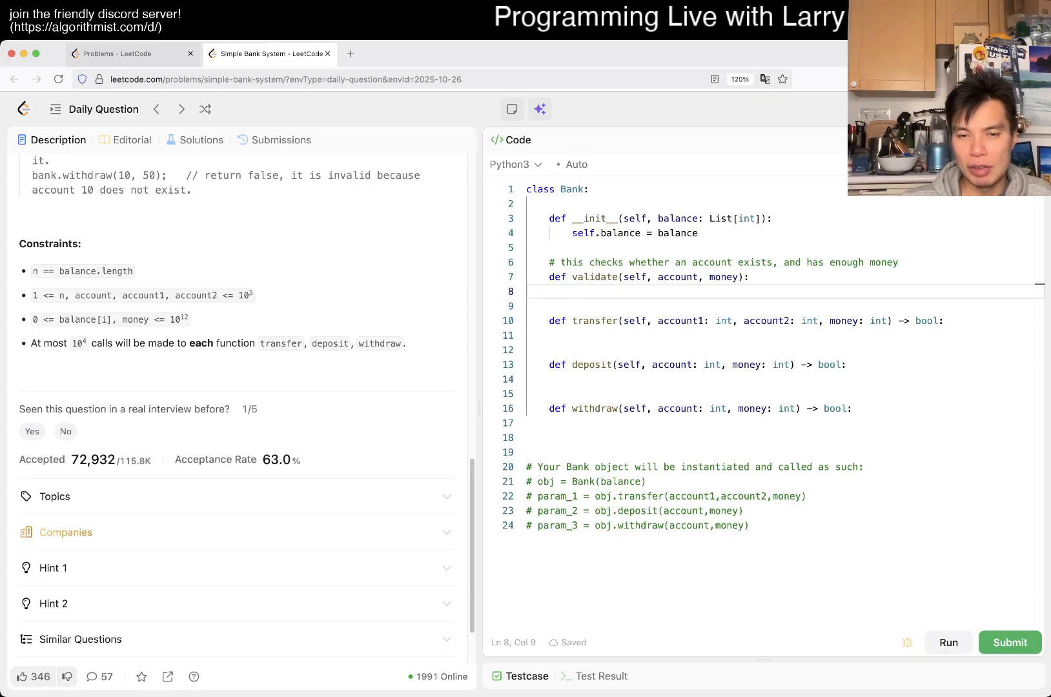
# Return False when account is not within len(self.balance)
pyautogui.write('if')
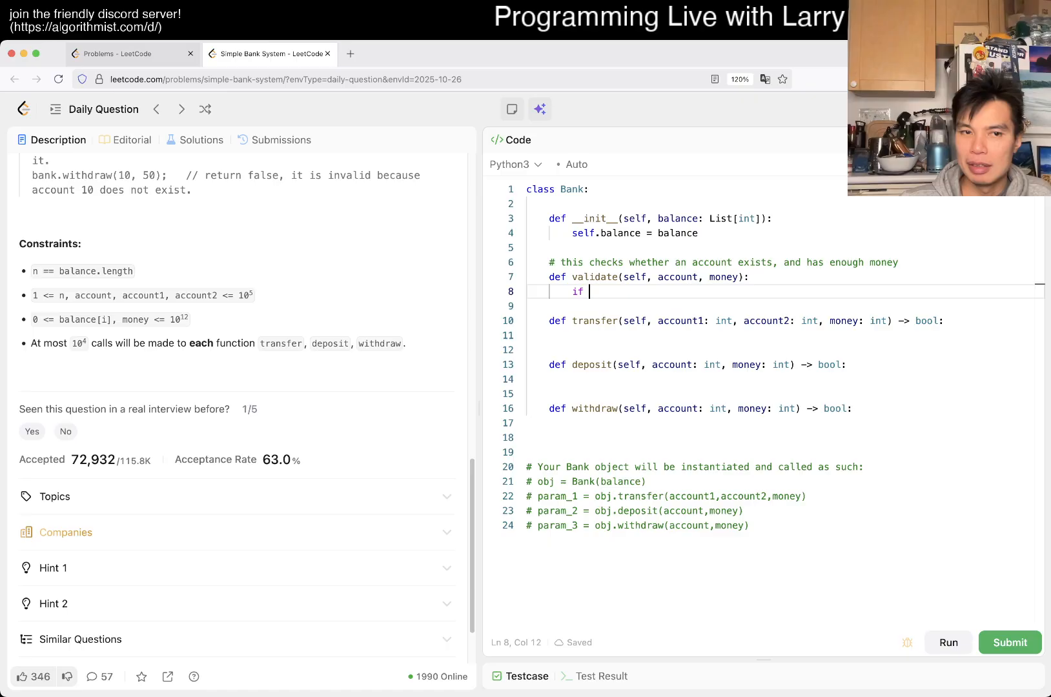
pyautogui.write('account <=')
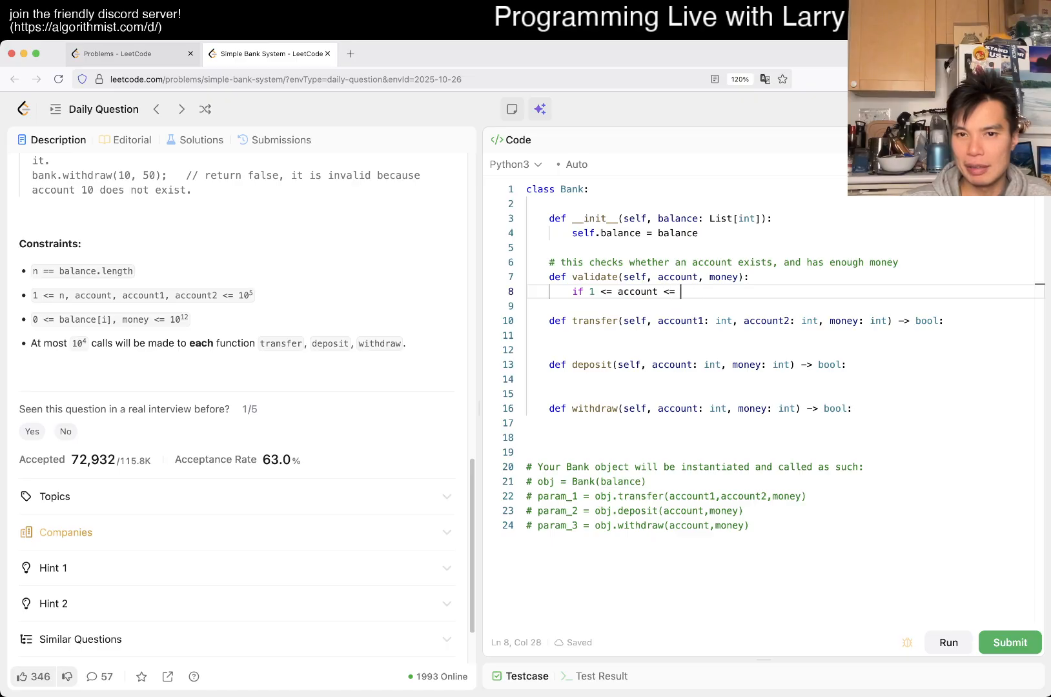
pyautogui.write('len(self.balance)')
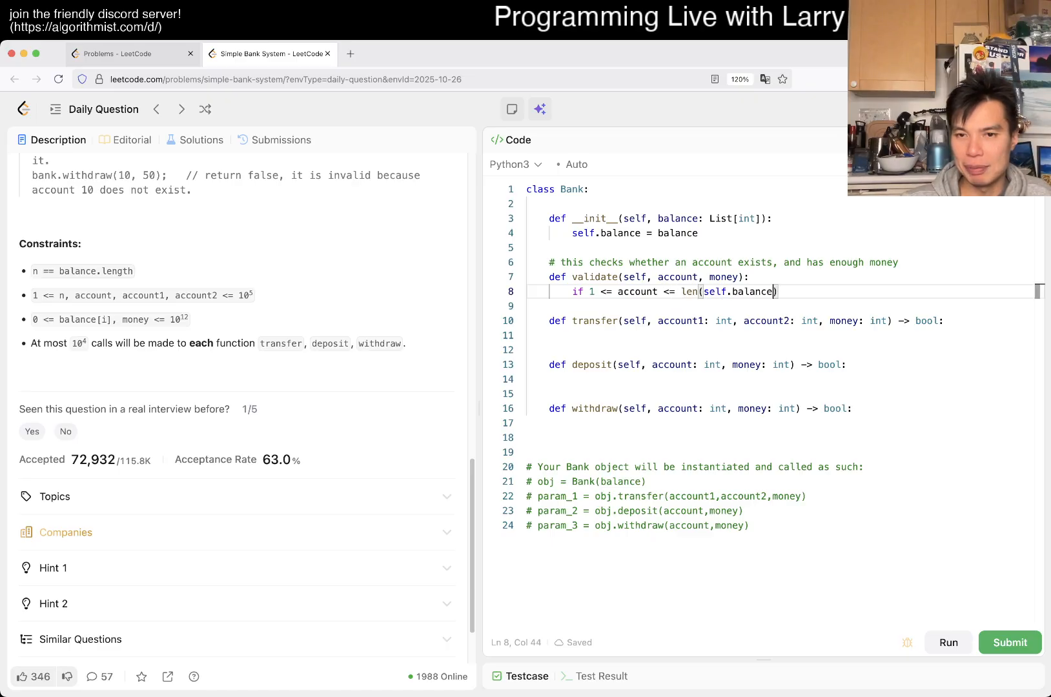
pyautogui.write(')')
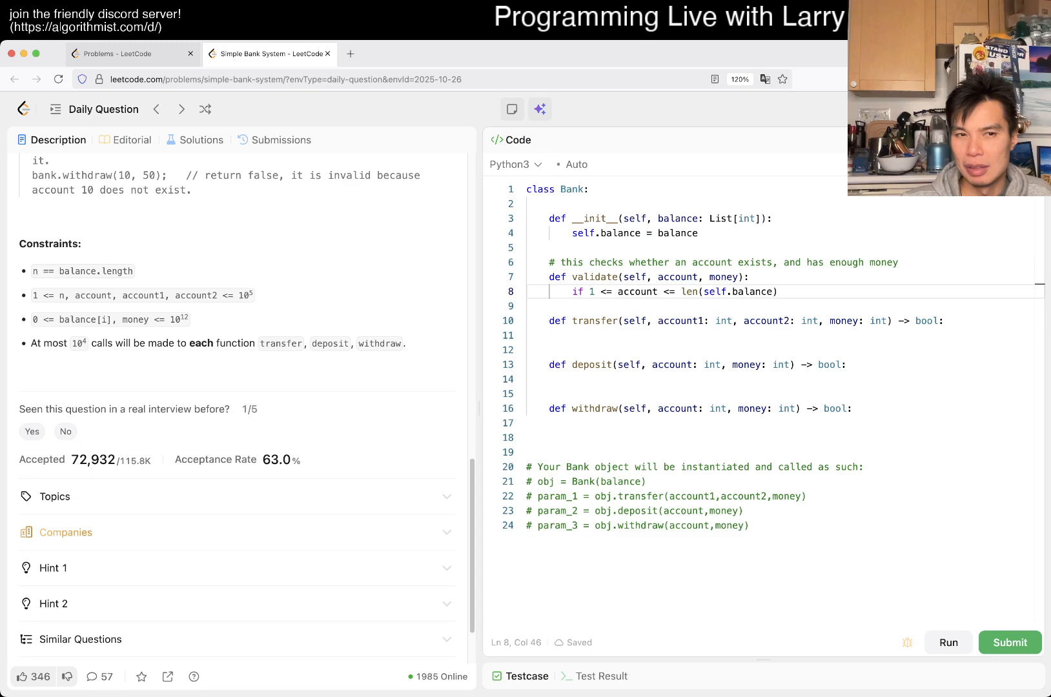
pyautogui.write('+ 1')
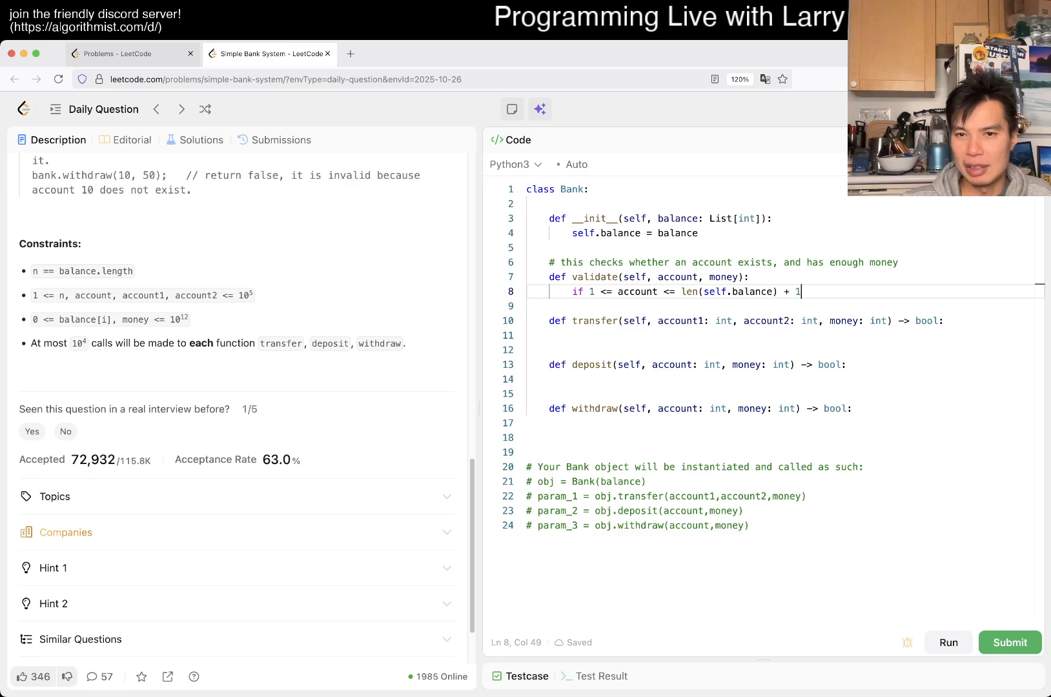
pyautogui.press('BackSpace')
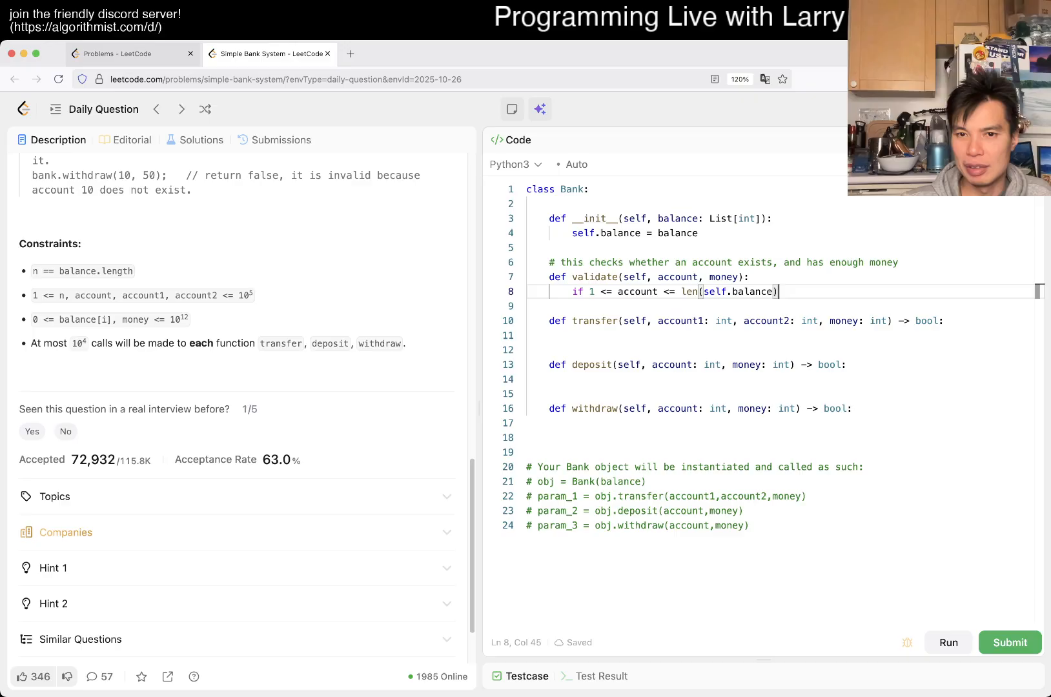
pyautogui.write(':')
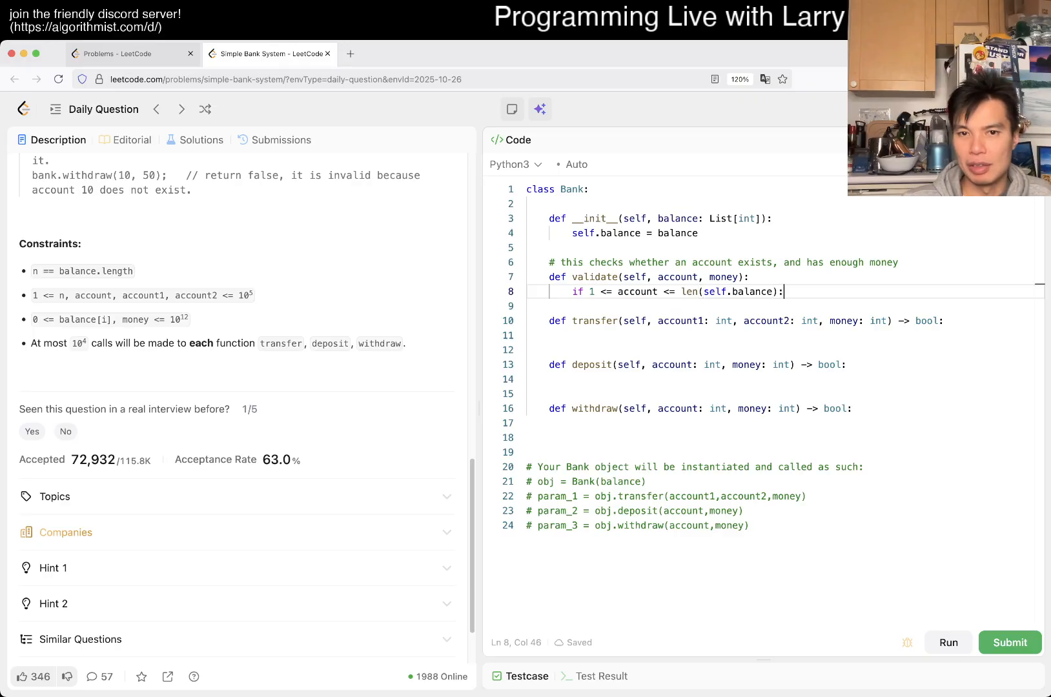
pyautogui.write('not')
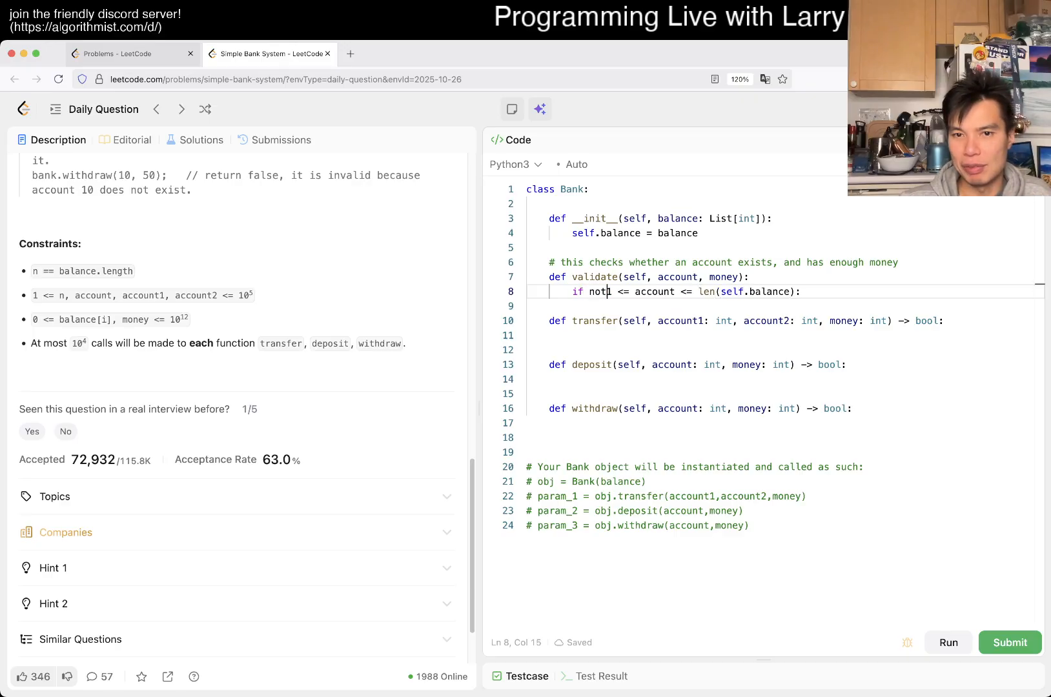
pyautogui.write('(')
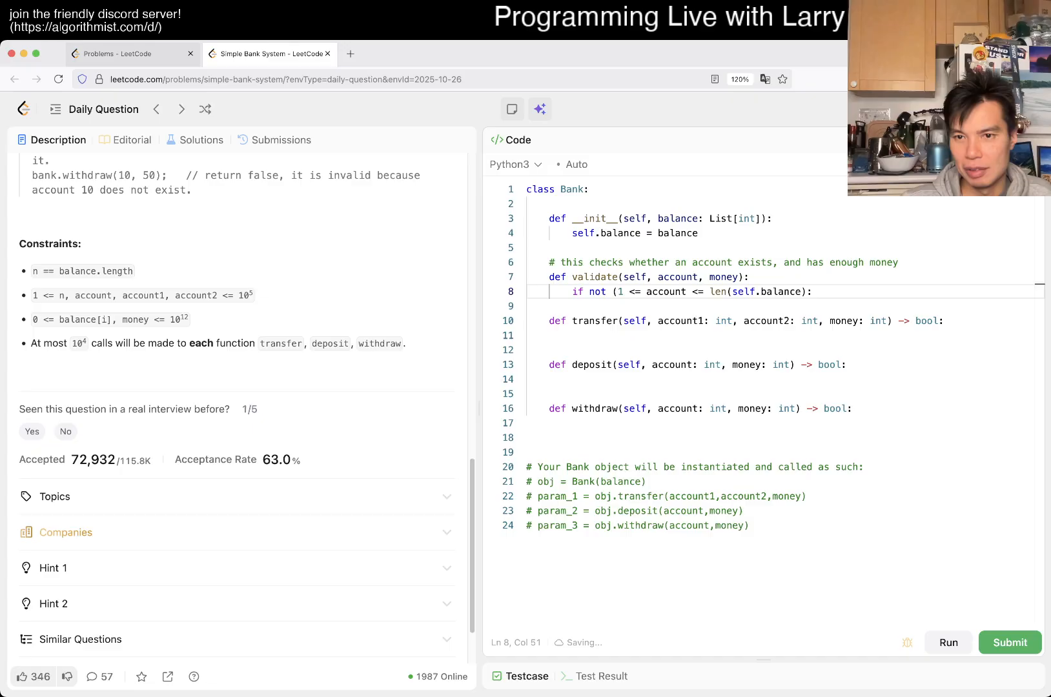
pyautogui.write('return Fa')
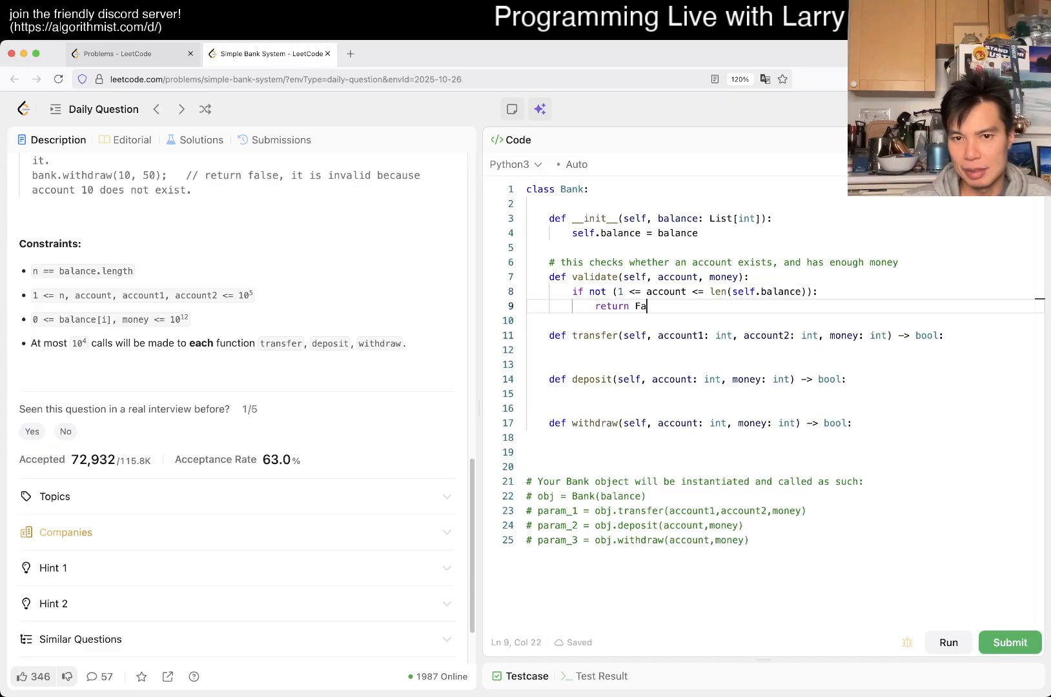
pyautogui.write('lse')
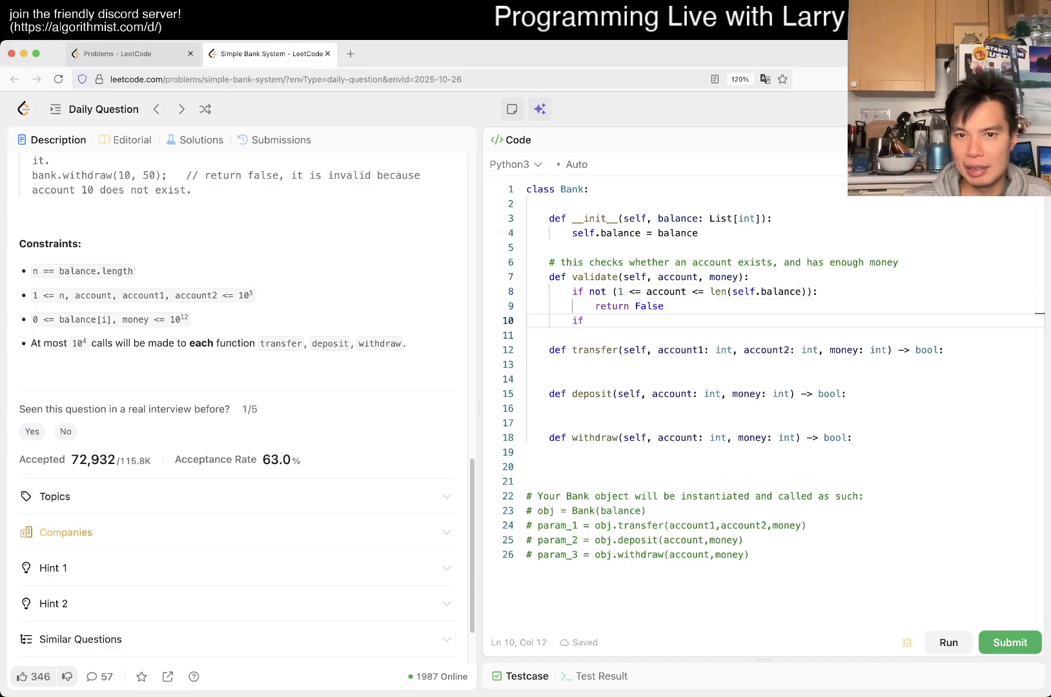
# Return False when self.balance[account] holds less than money
pyautogui.write('self.balance[account]')
pyautogui.write('r')
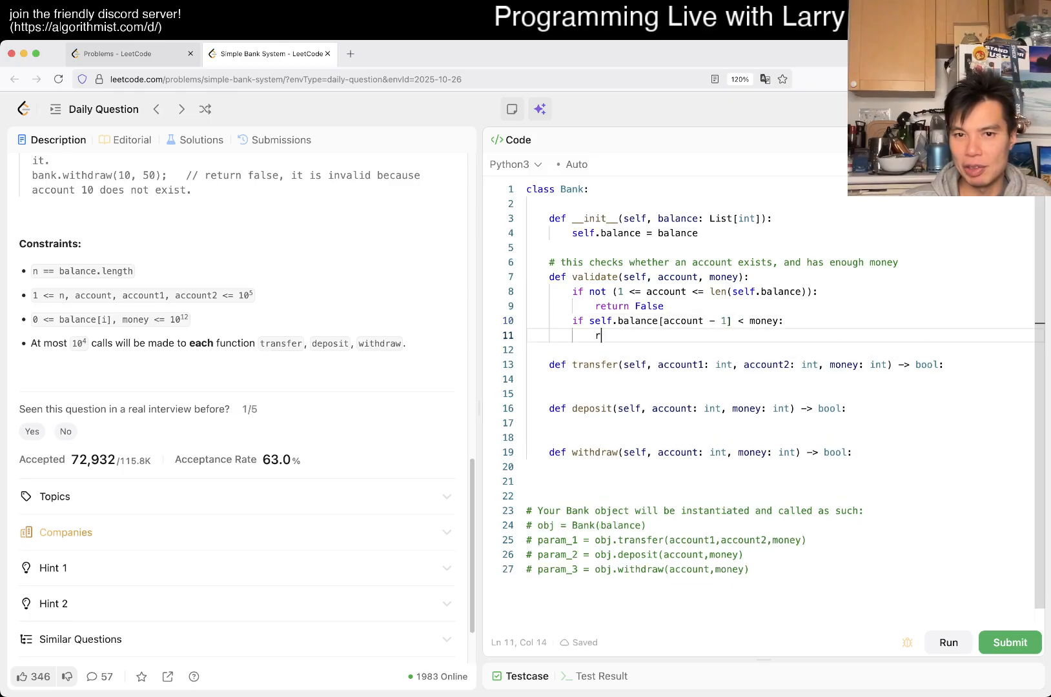
pyautogui.write('eturn Fa')
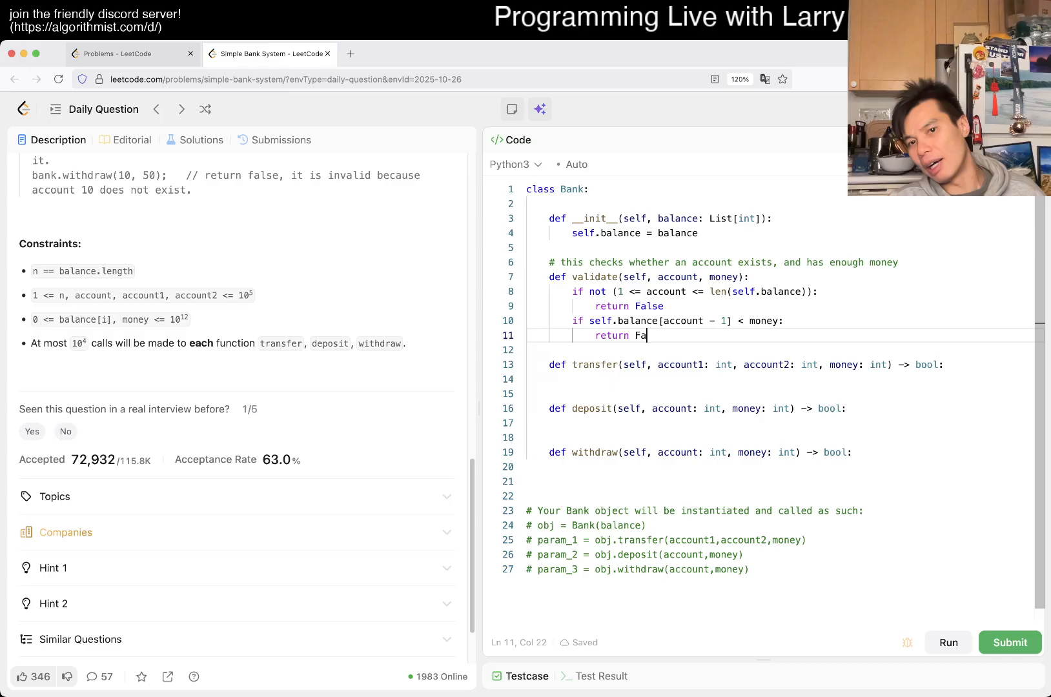
pyautogui.write('lse')
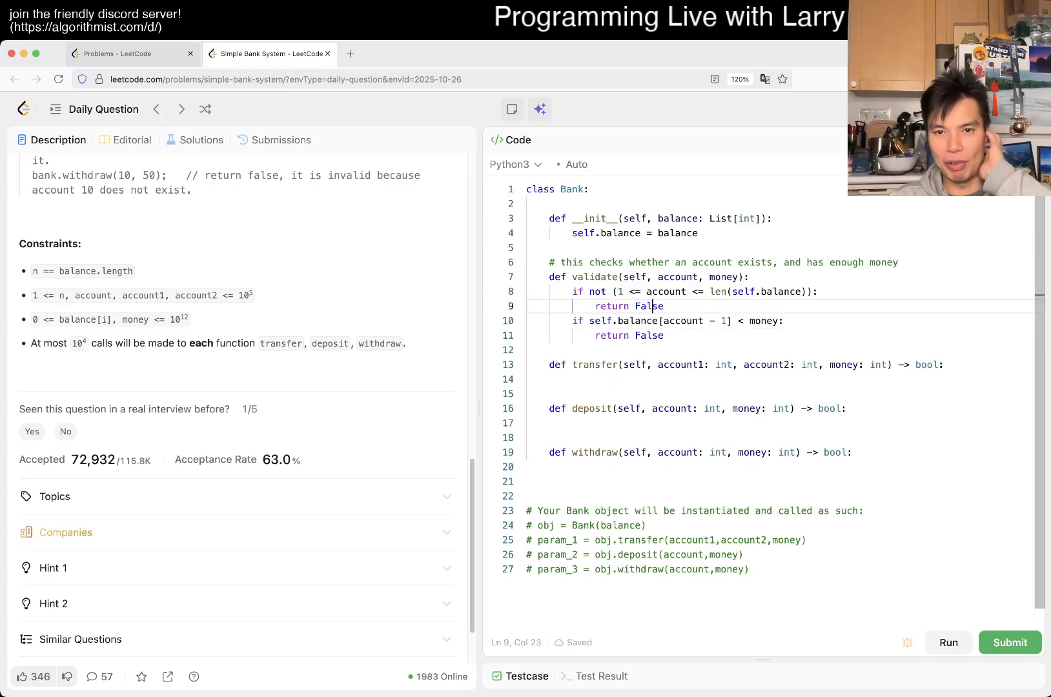
pyautogui.write('return')
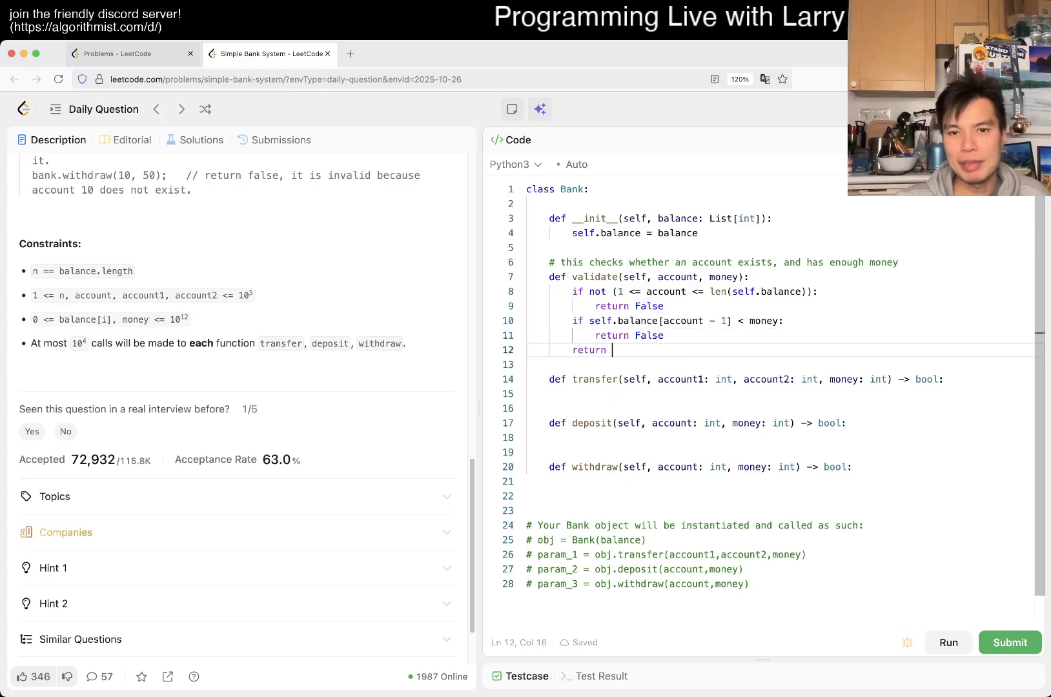
# End validate with return True and move into the transfer body
pyautogui.write('True')
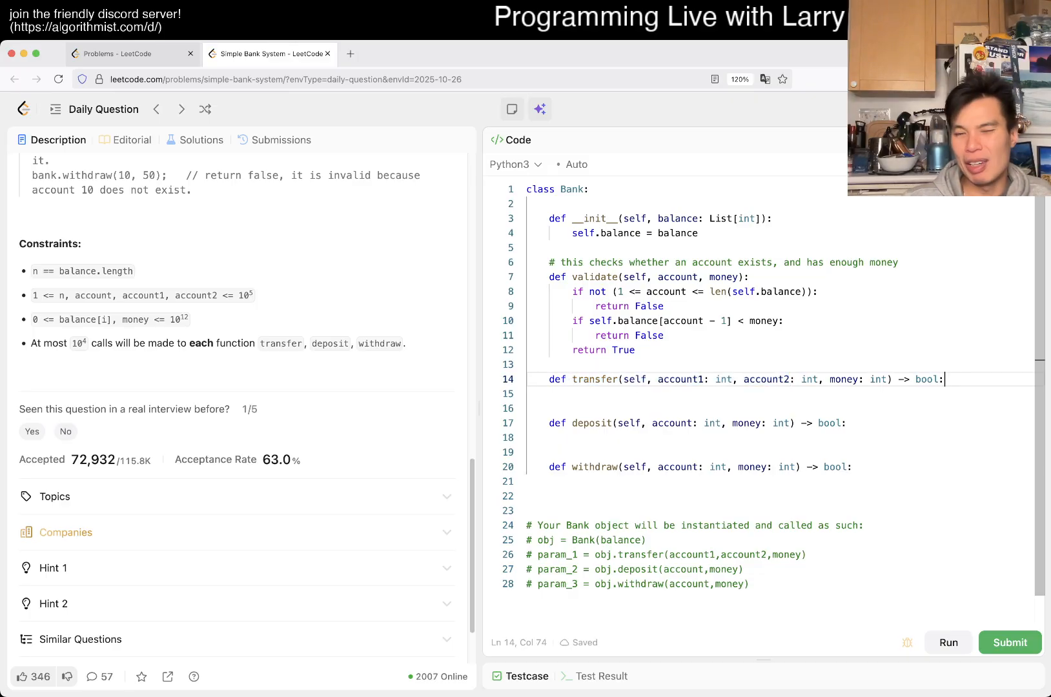
pyautogui.press('enter')
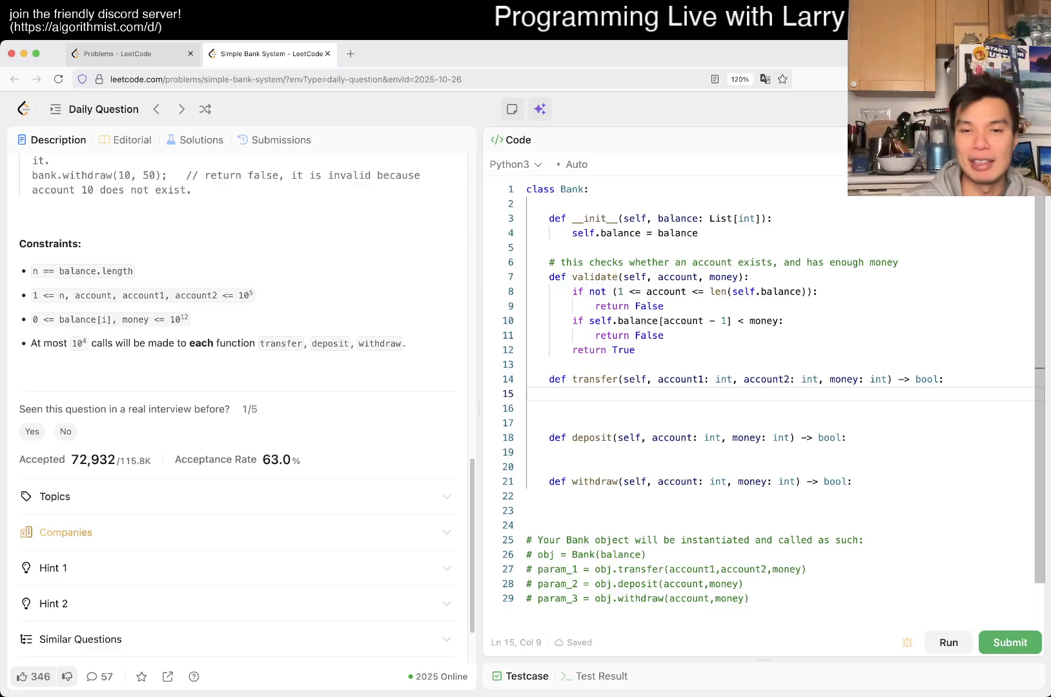
# Guard transfer with if not self.validate(account1, money)
pyautogui.write('if self.valida')
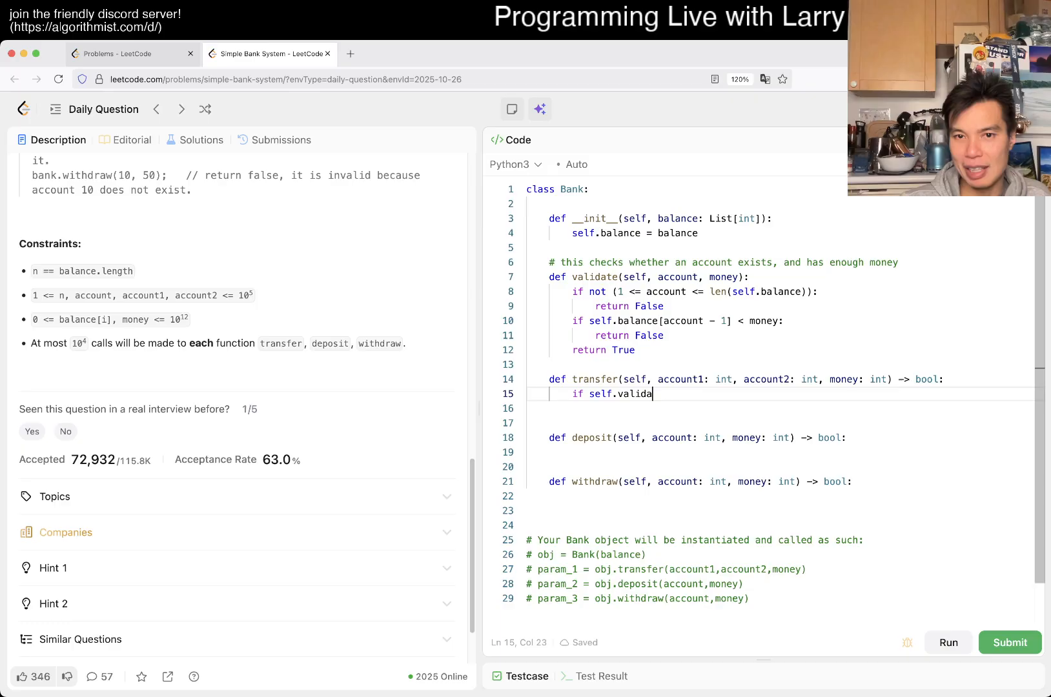
pyautogui.write('te()')
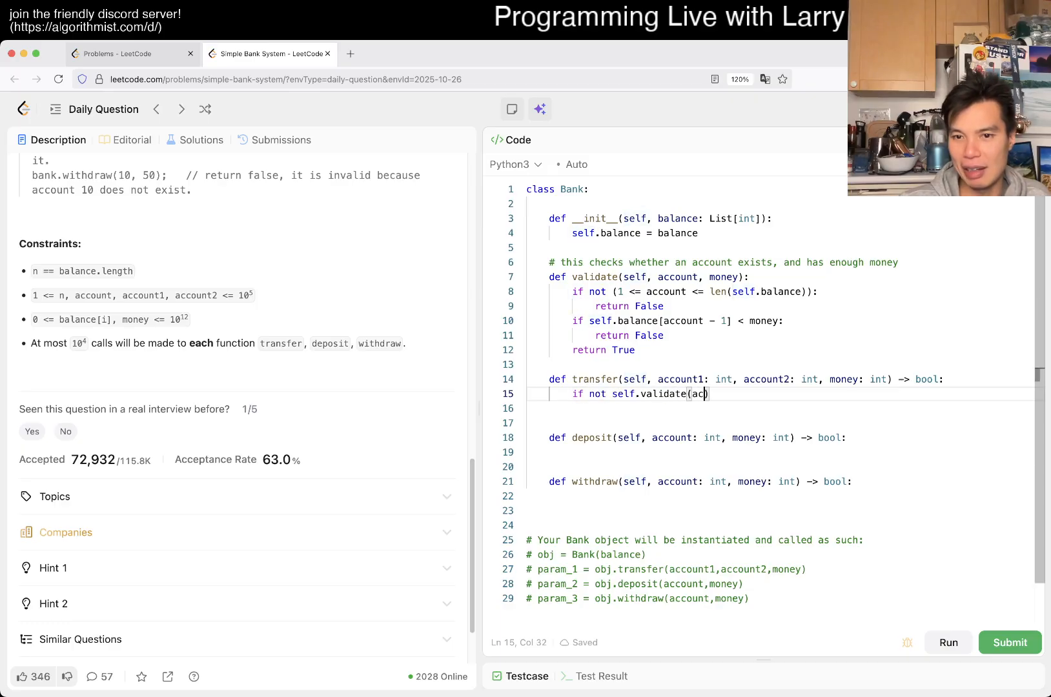
pyautogui.write('count1, money')
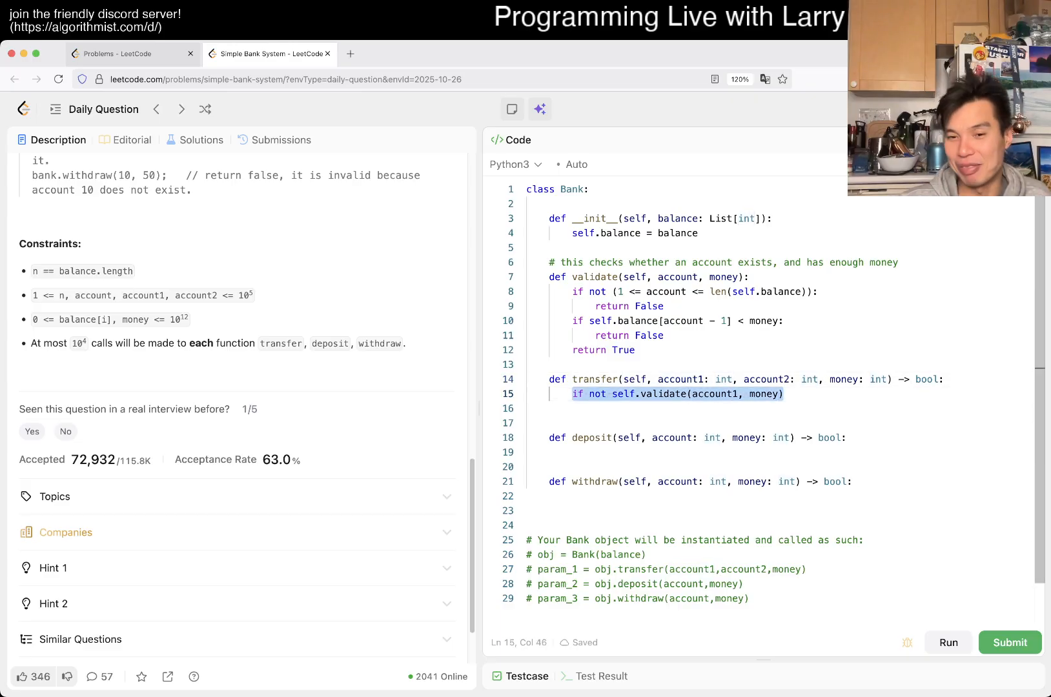
pyautogui.doubleClick(767, 379)
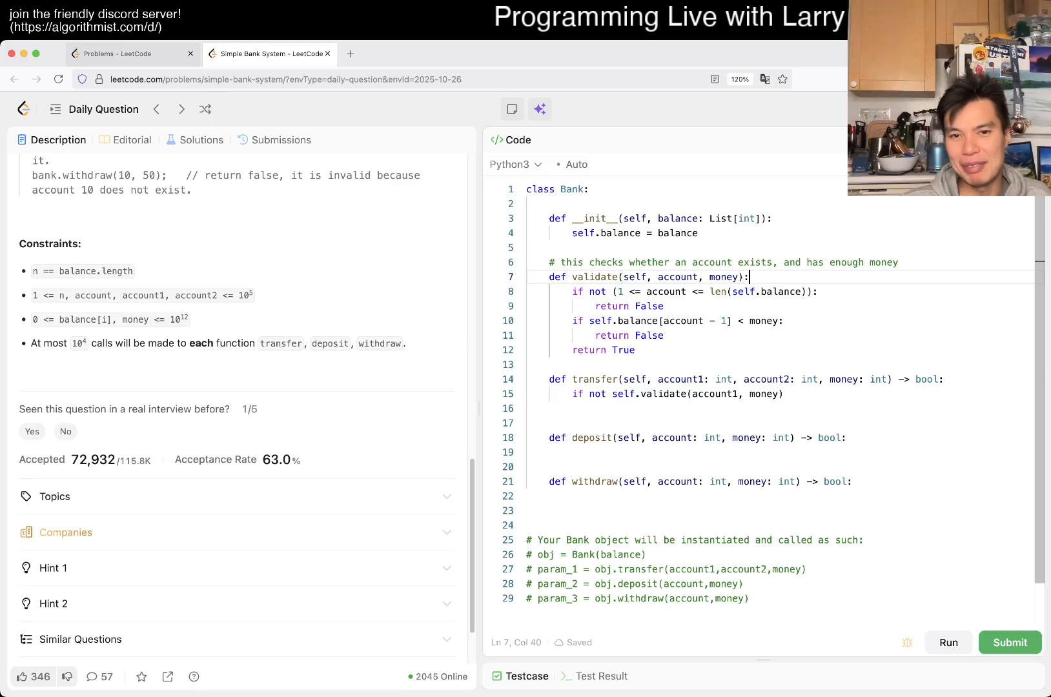
# Declare validate_account(self, account) and a money helper with a comment on its assumption
pyautogui.press('enter')
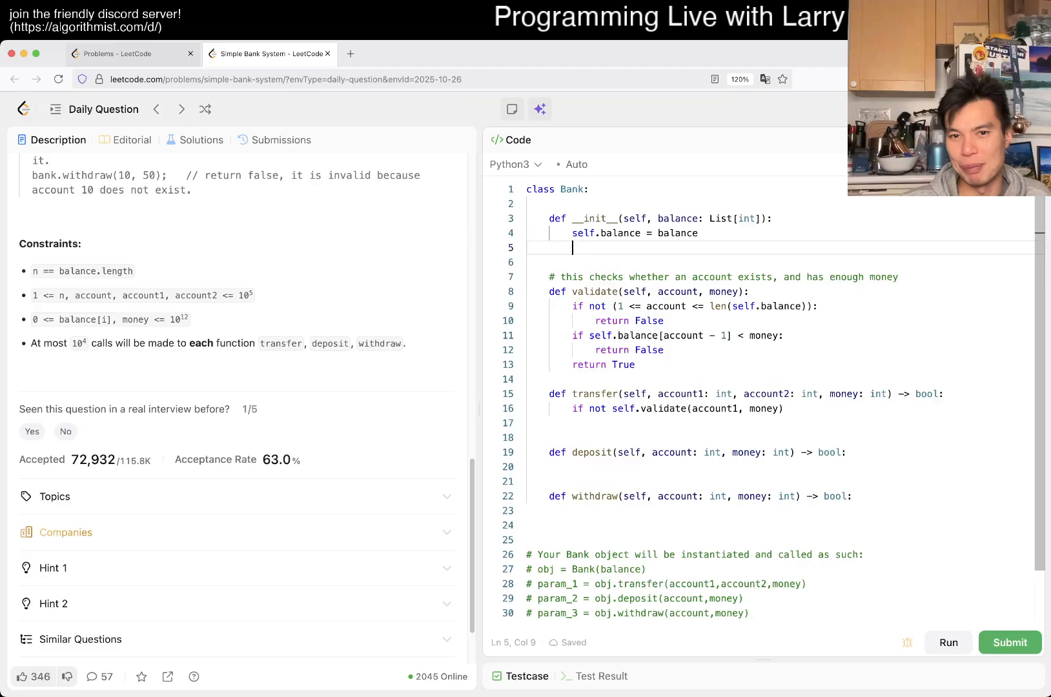
pyautogui.write('def')
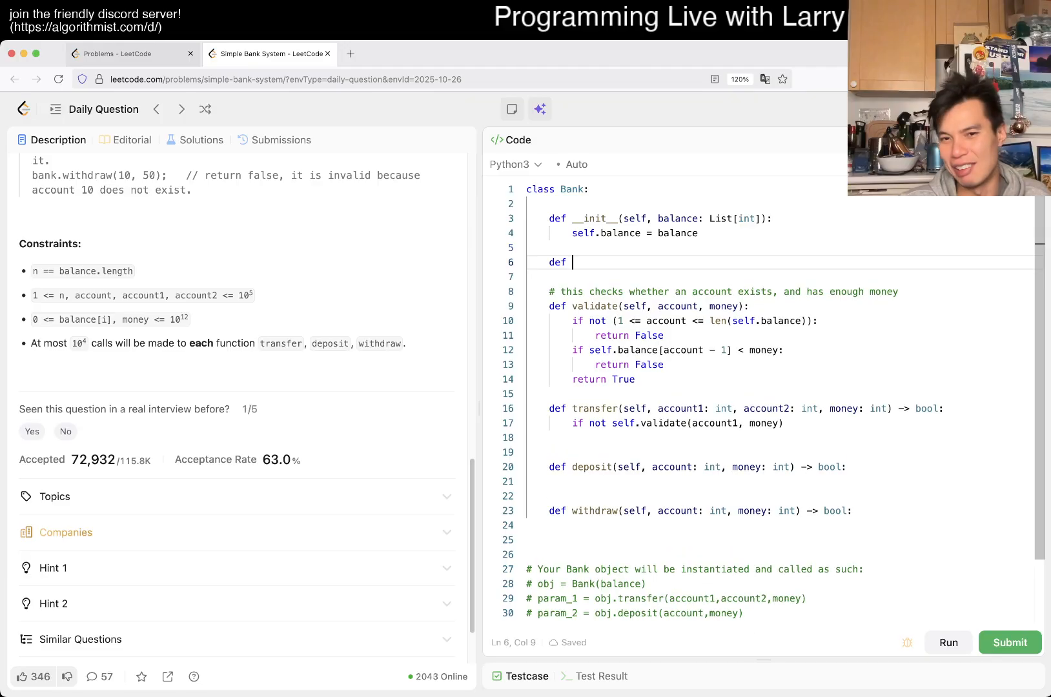
pyautogui.write('validate')
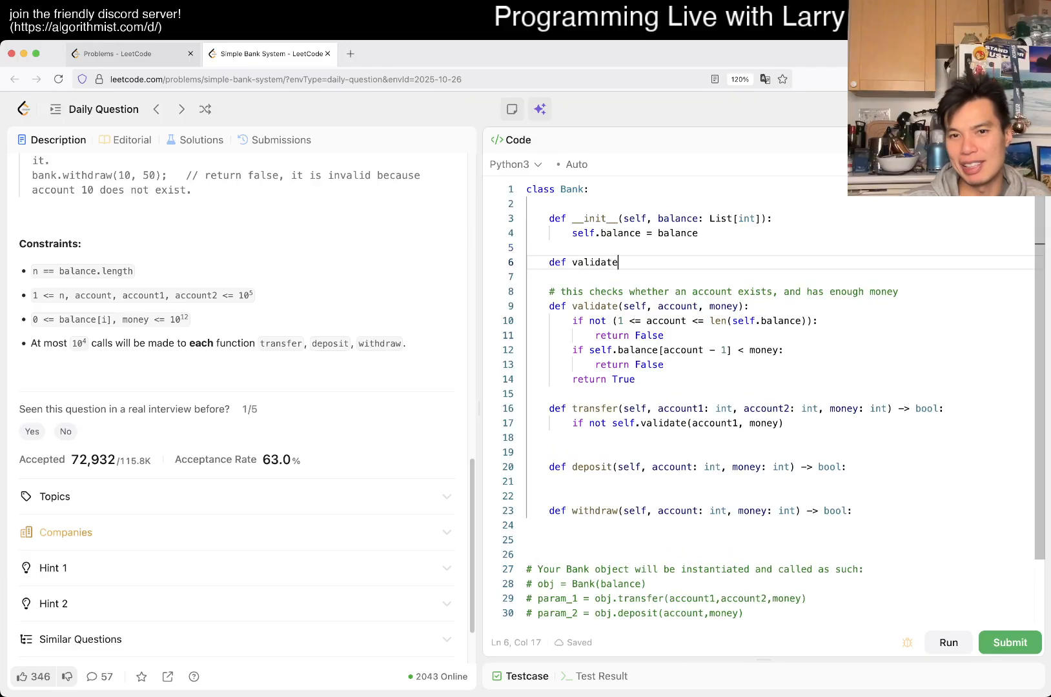
pyautogui.write('_account(selfm account):')
pyautogui.write('def validate_mon')
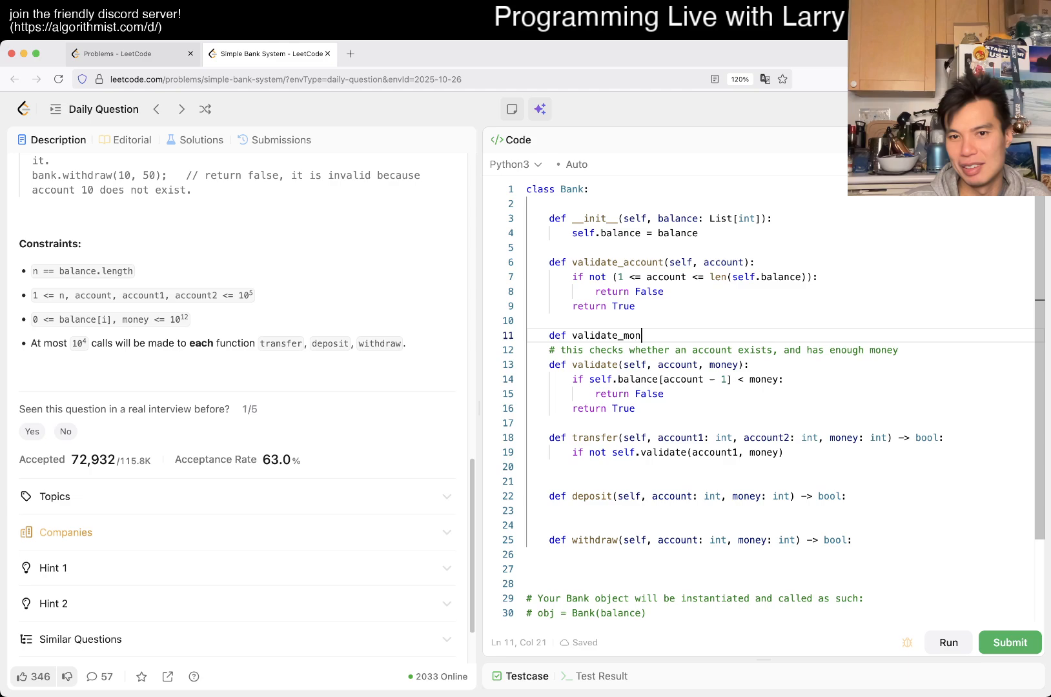
pyautogui.write('ey(self, account)')
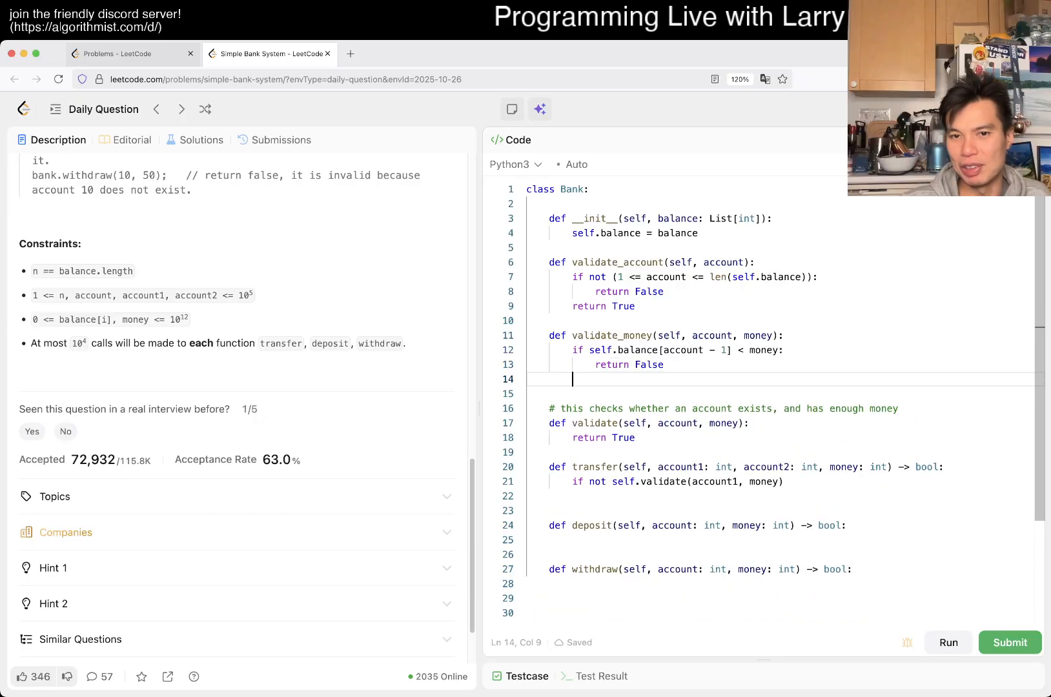
pyautogui.press('Backspace')
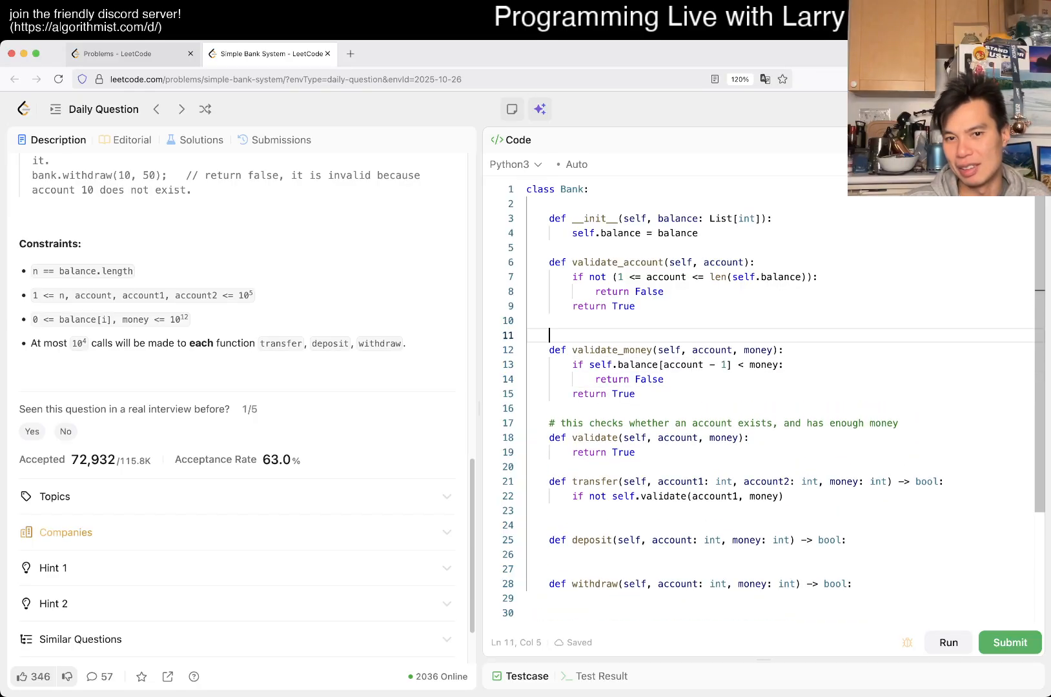
pyautogui.write('# assumes account exists')
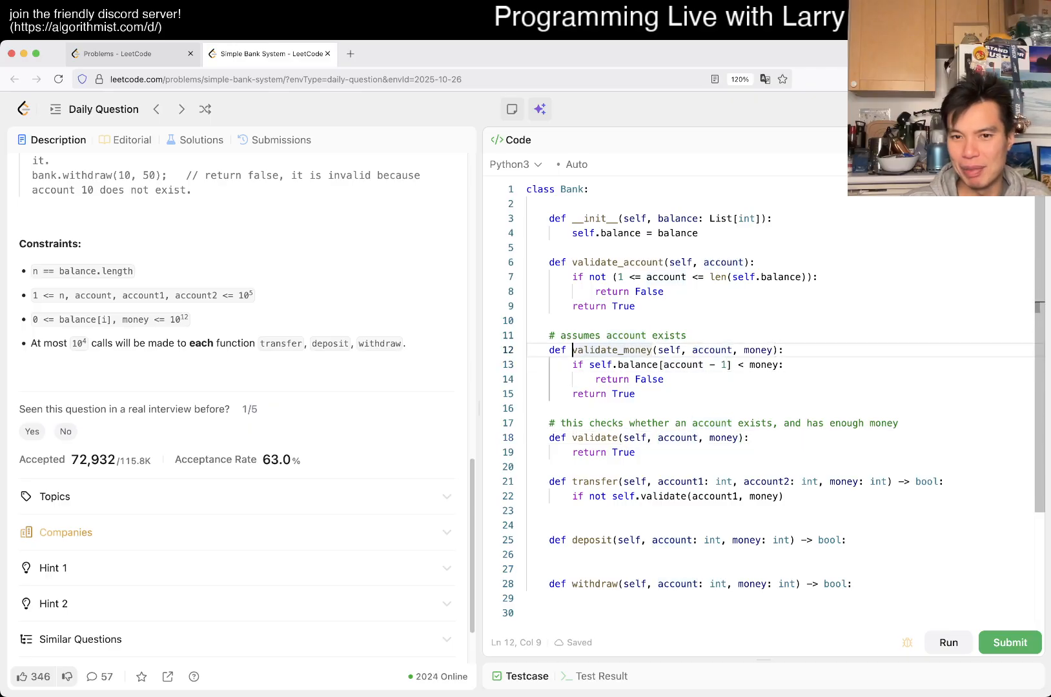
# Rename it validate_account_with_money, reuse validate_account in it, and delete the old validate
pyautogui.click(628, 350)
pyautogui.write('_account_with')
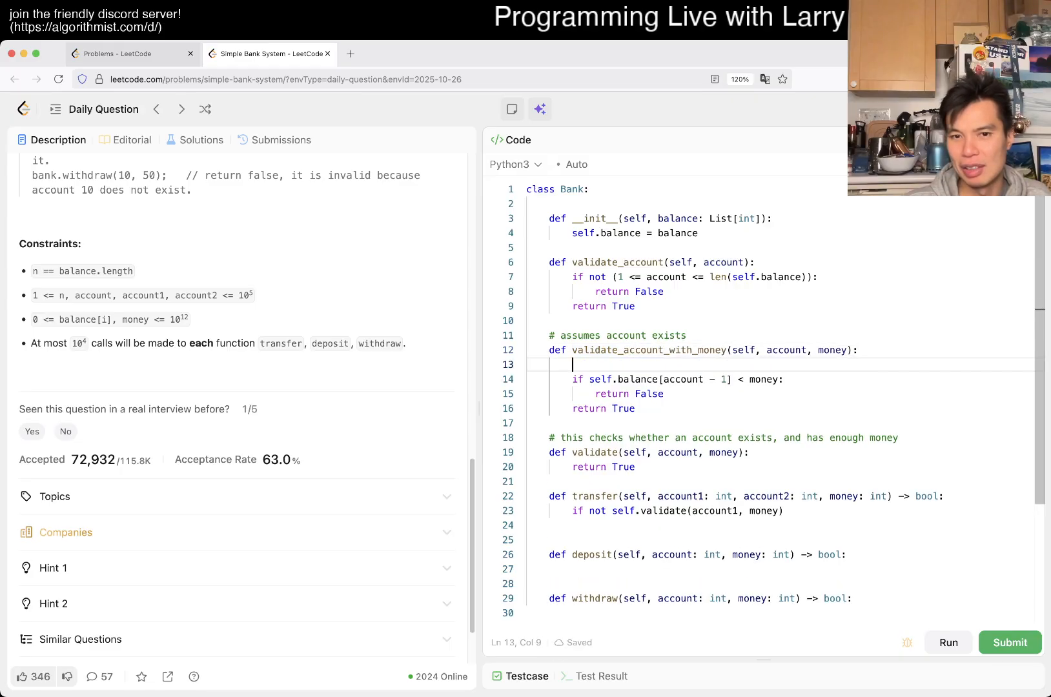
pyautogui.write('se')
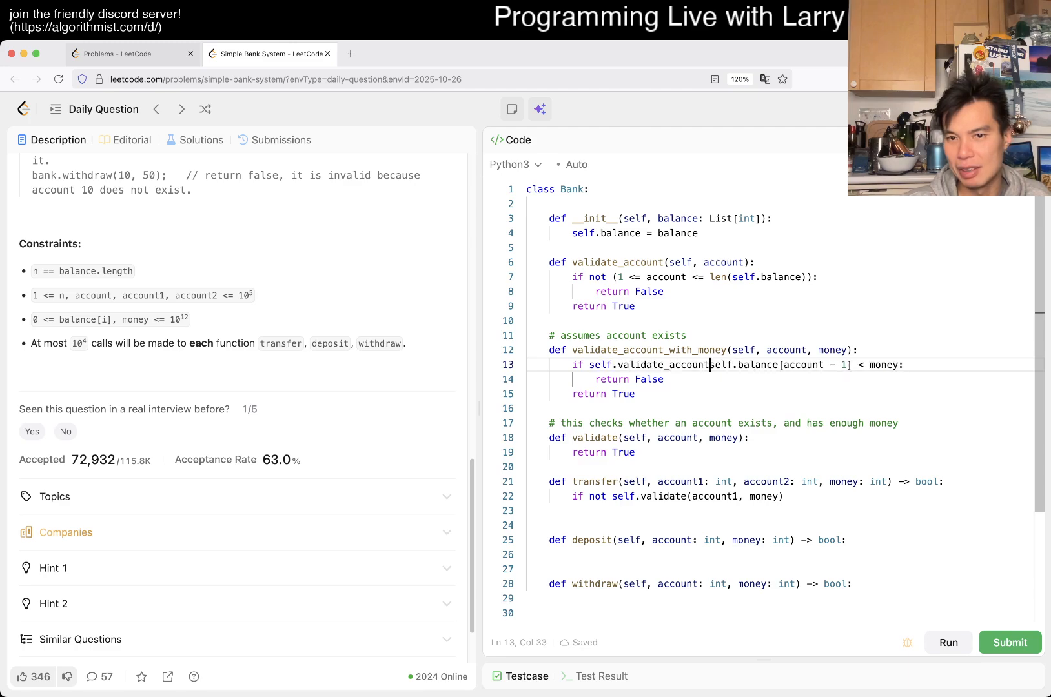
pyautogui.write('(')
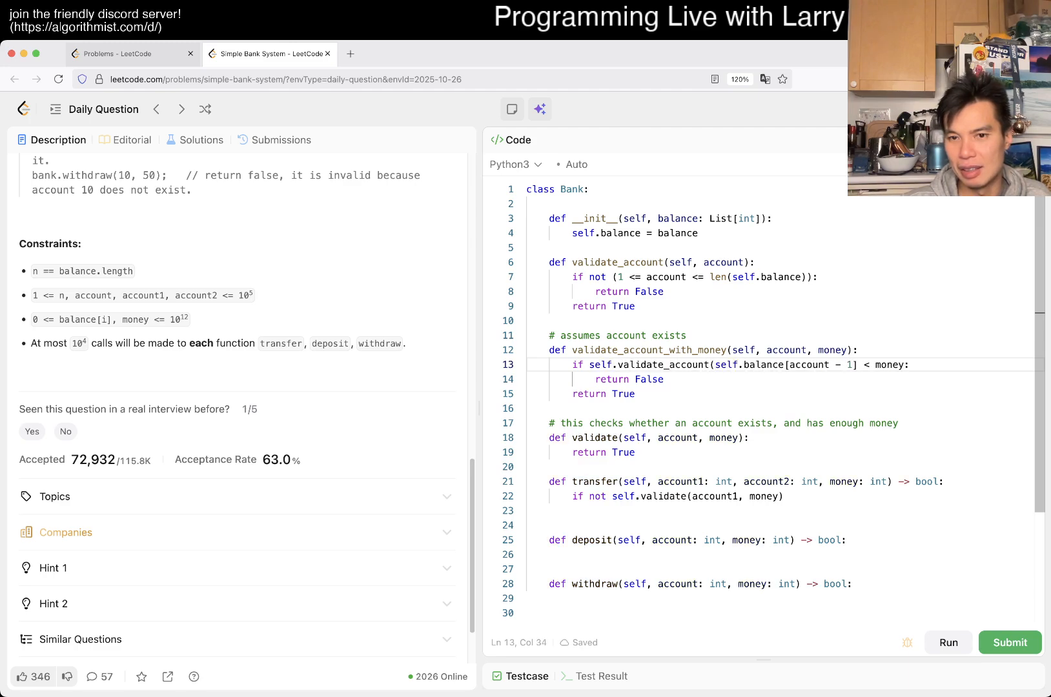
pyautogui.write('(account)')
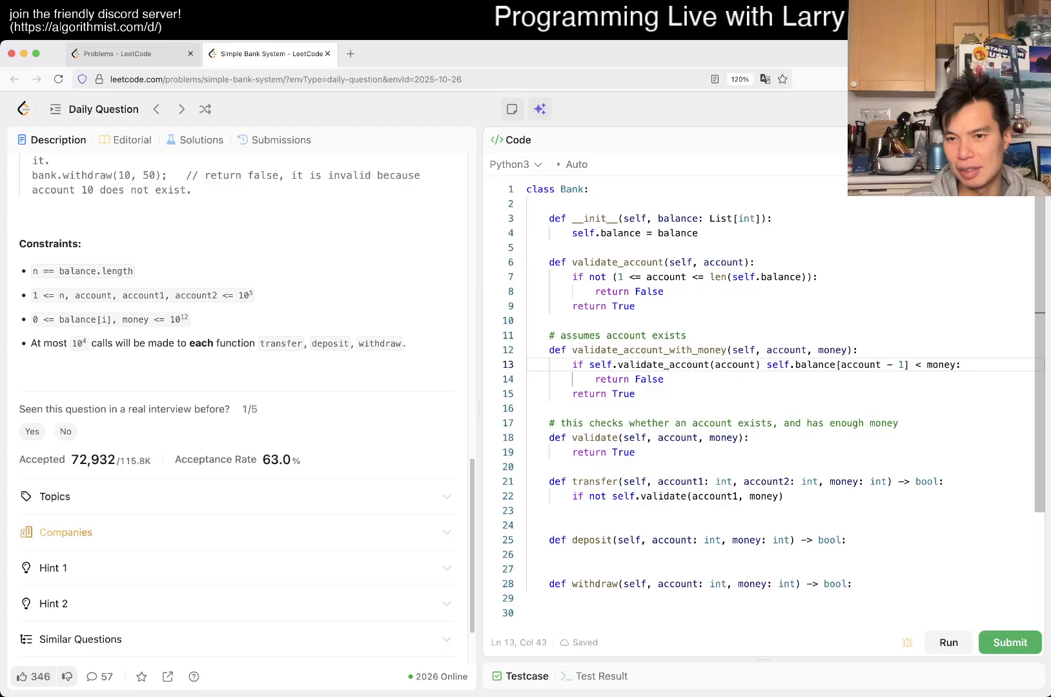
pyautogui.write('or')
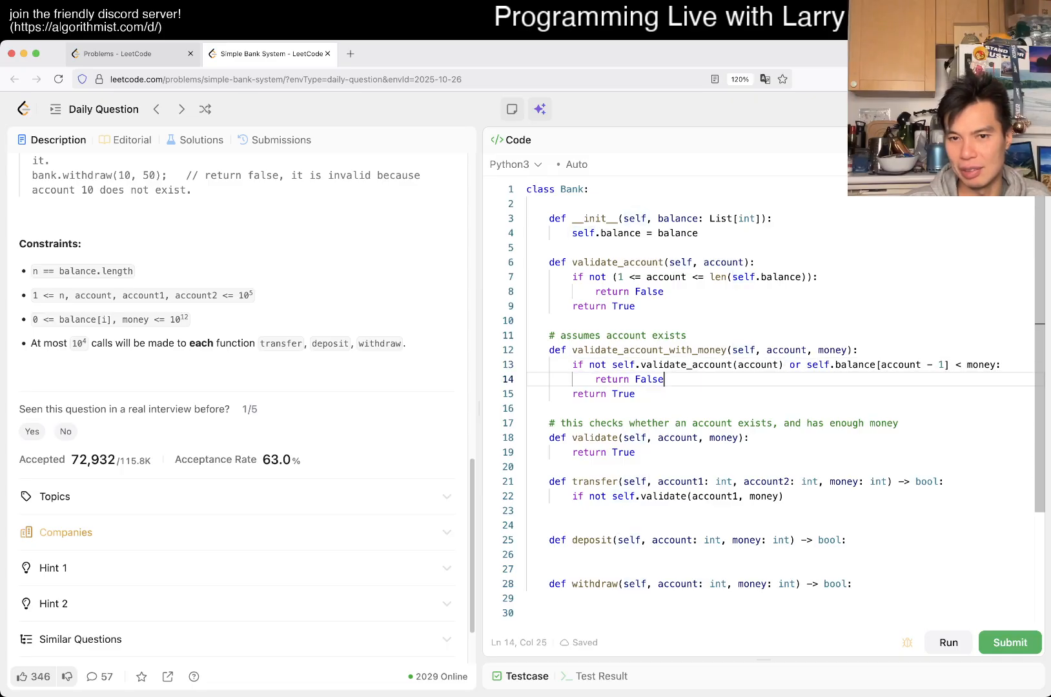
pyautogui.moveTo(550, 423); pyautogui.dragTo(636, 452)
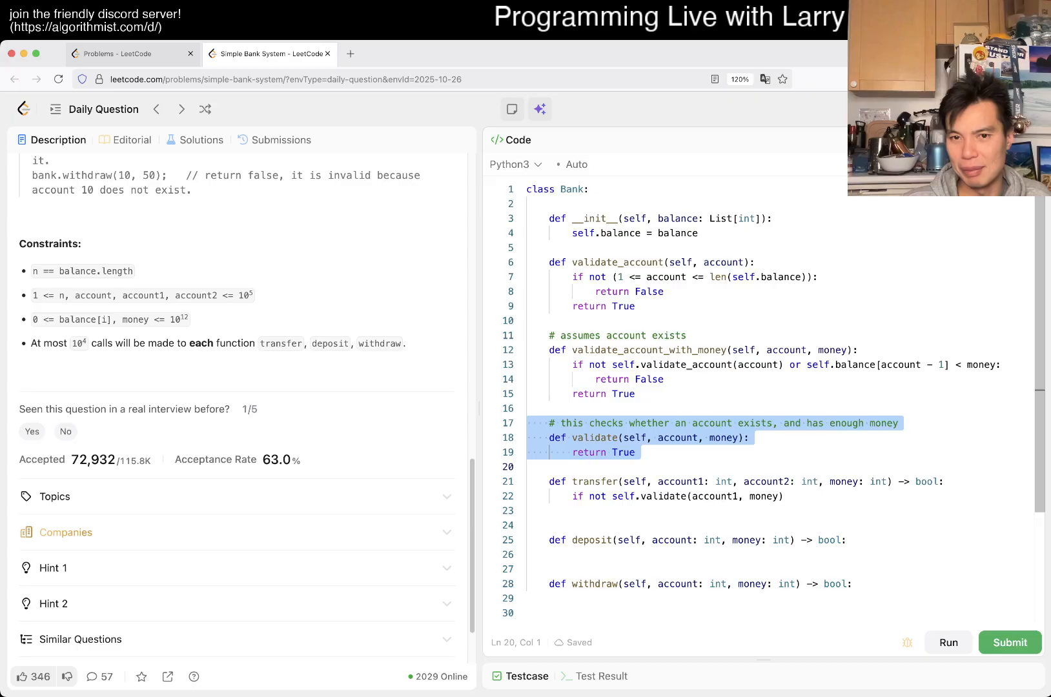
pyautogui.press('Backspace')
pyautogui.write('_account_with_')
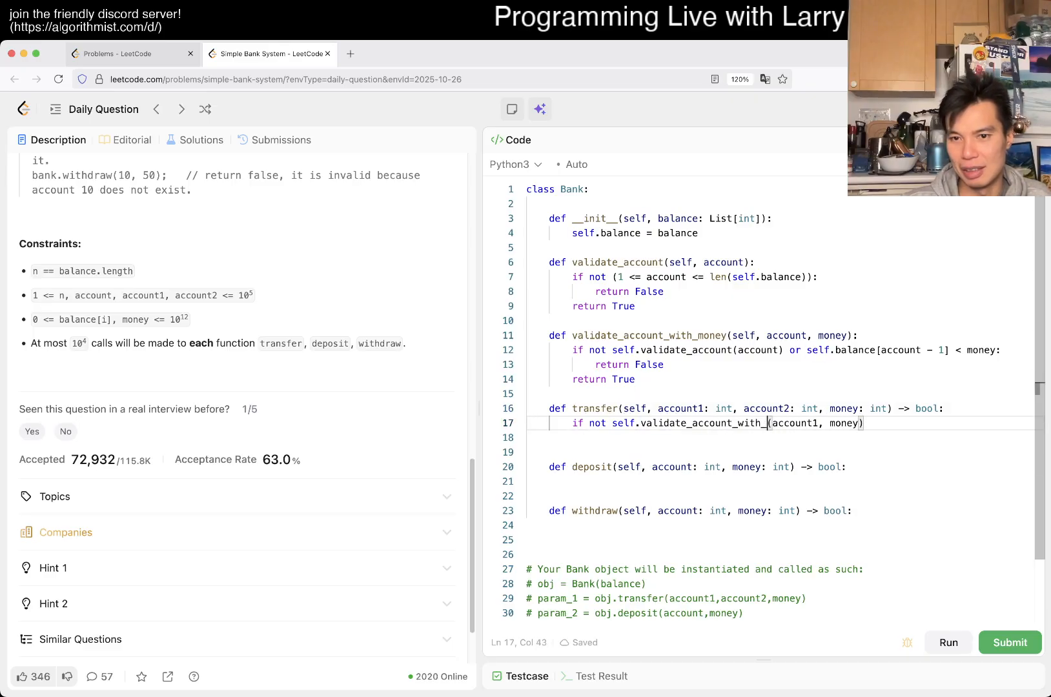
# Also return False from transfer when validate_account(account2) fails
pyautogui.write('money')
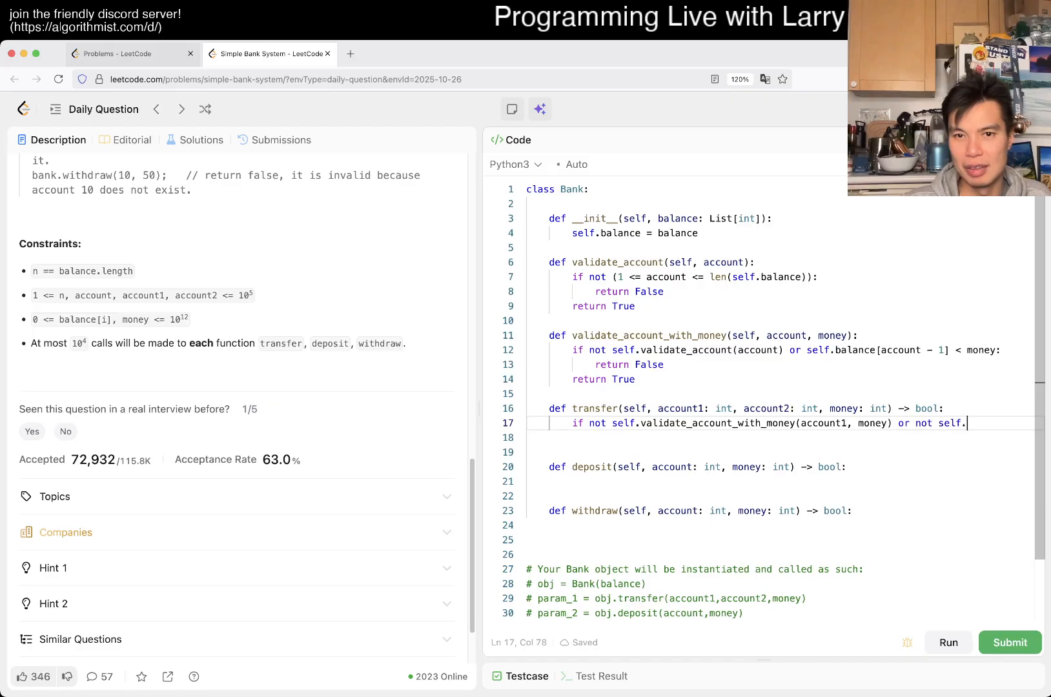
pyautogui.write('validate_account()')
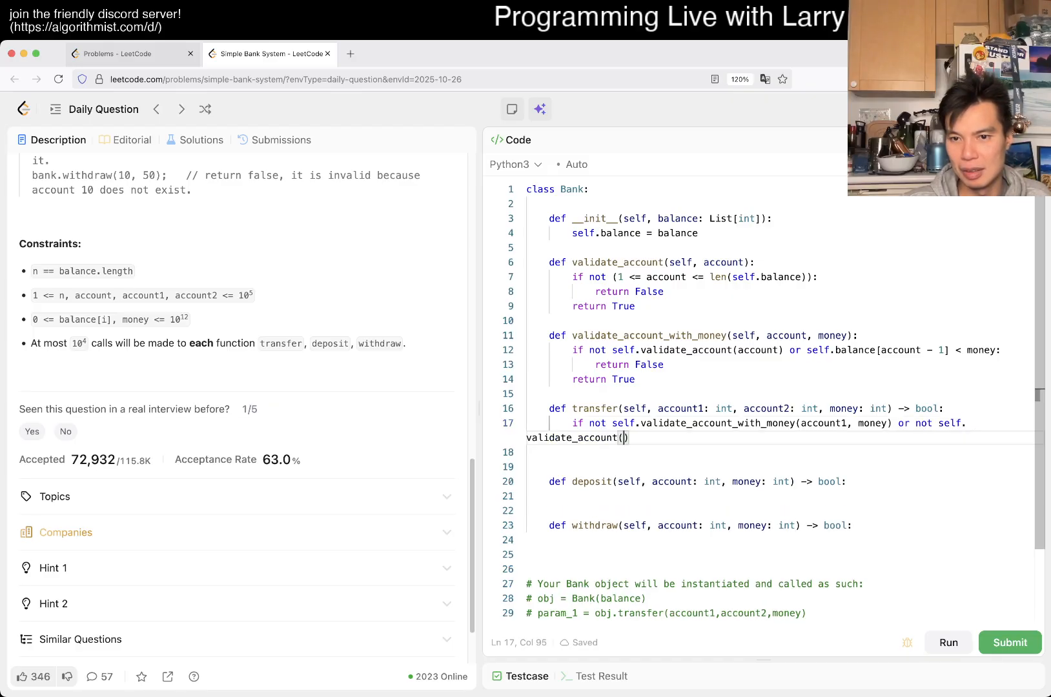
pyautogui.write('account2):')
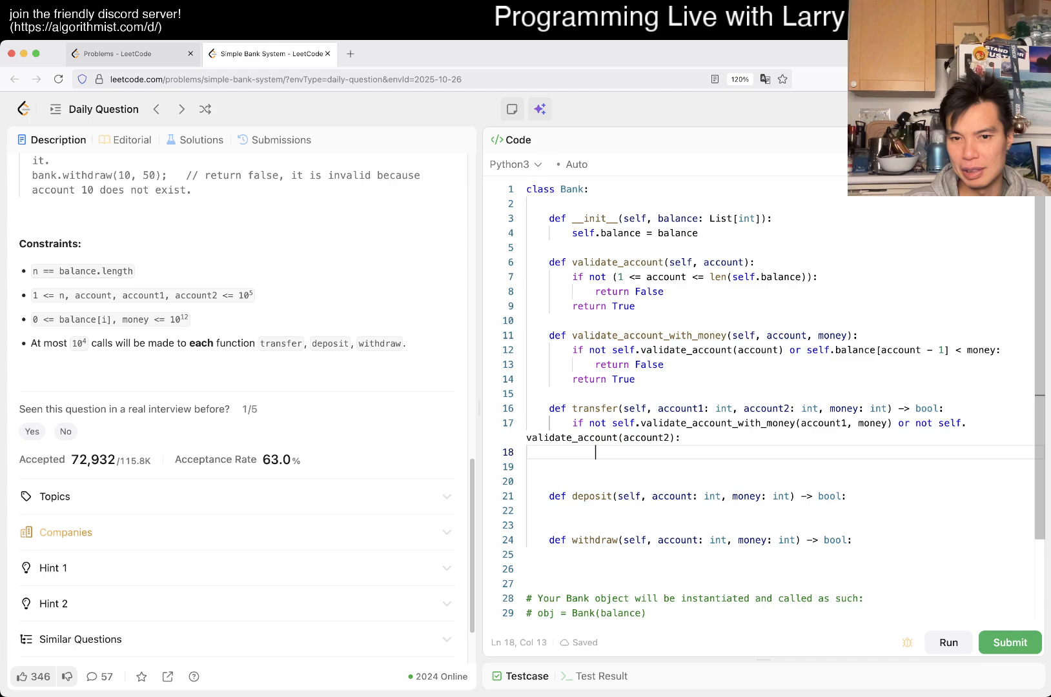
pyautogui.write('return Fal')
pyautogui.click(784, 480)
pyautogui.write('return True')
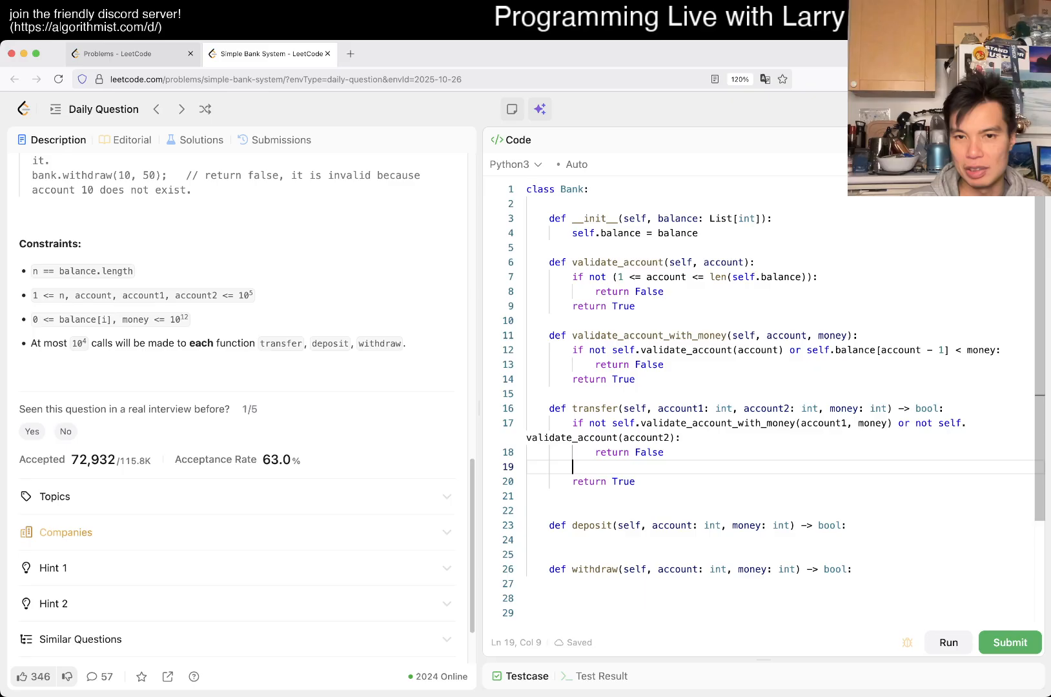
# Subtract money from balance[account1 - 1] and add it to balance[account2 - 1]
pyautogui.write('self.balance[account1 - 1')
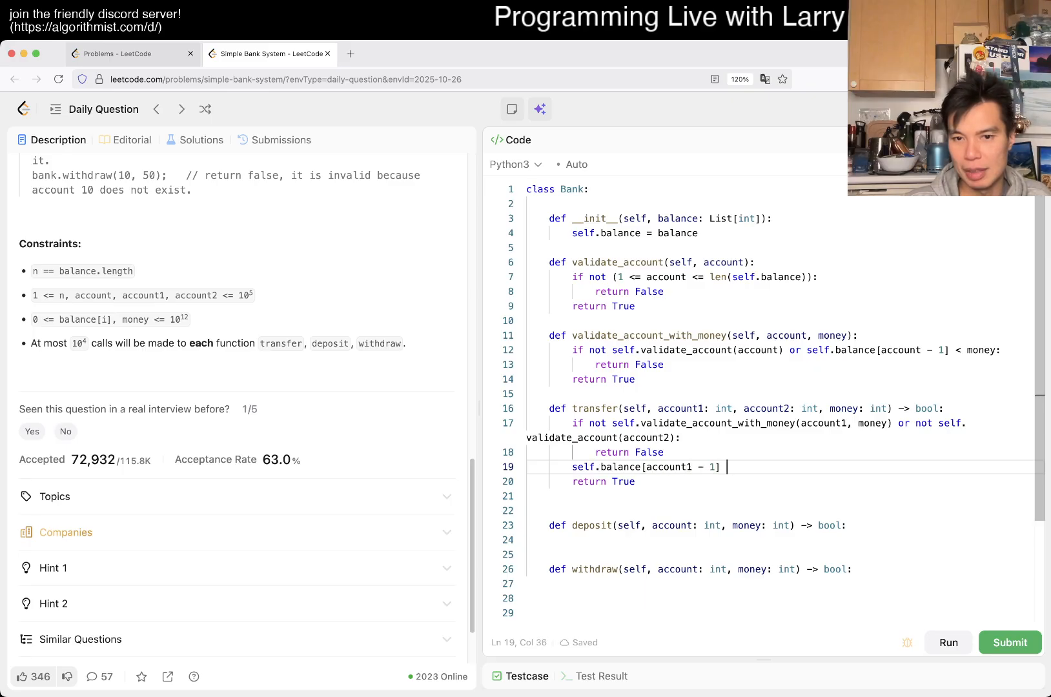
pyautogui.write('-= 1')
pyautogui.write('self.balance[accoun')
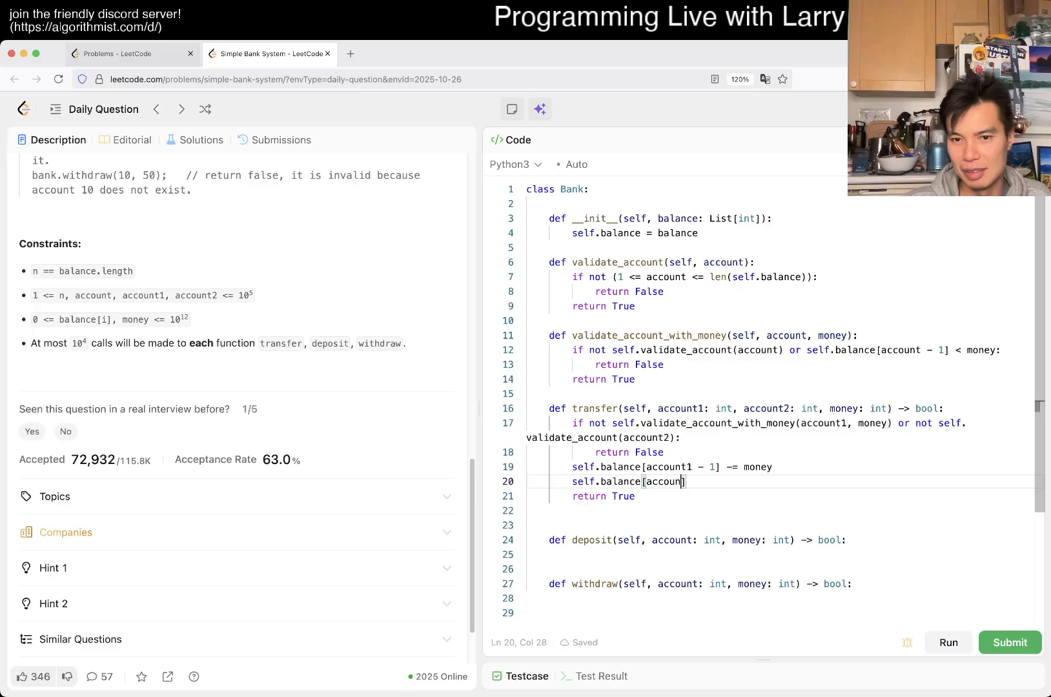
pyautogui.write('2 - 1] -= money')
pyautogui.write('self.balance[Larry] +=')
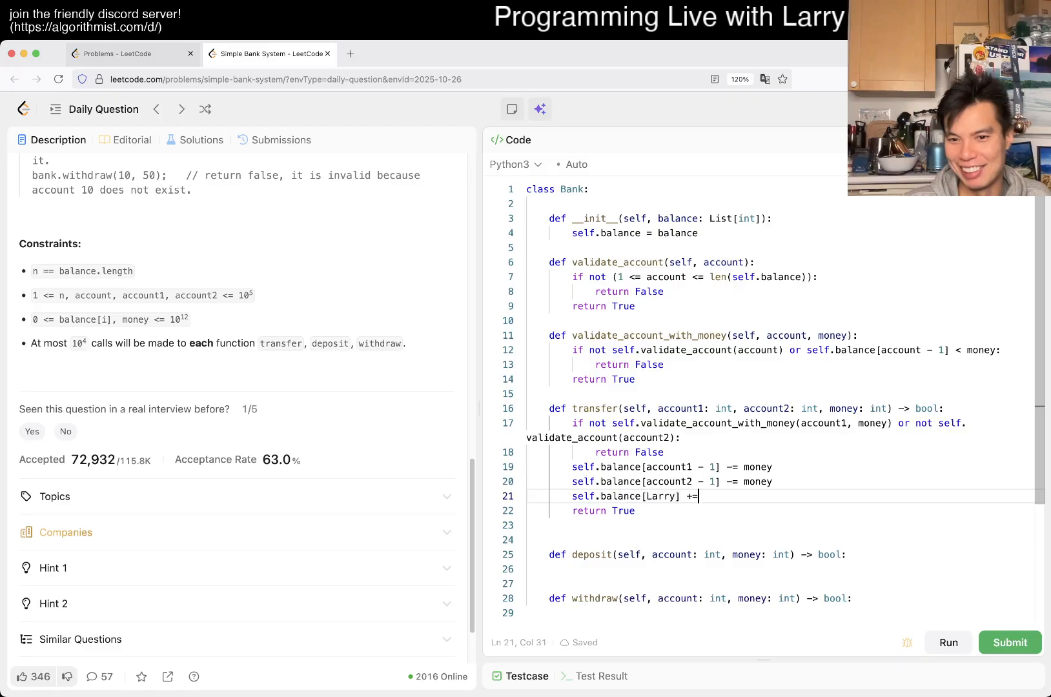
pyautogui.write('money * 2')
pyautogui.click(784, 482)
pyautogui.write('+')
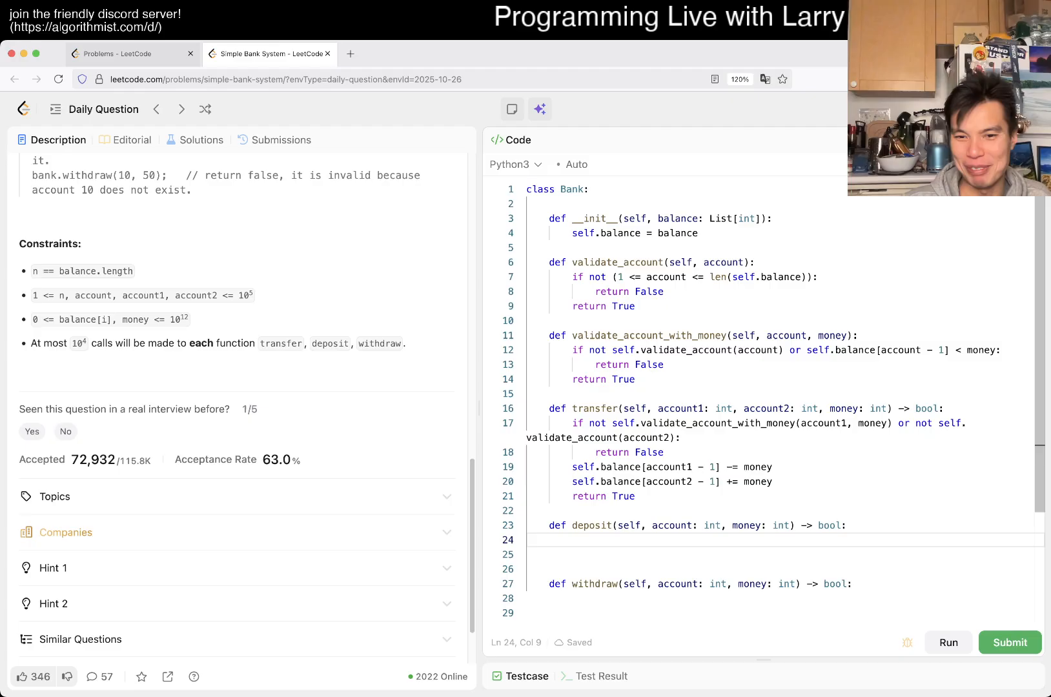
pyautogui.scroll(-3)
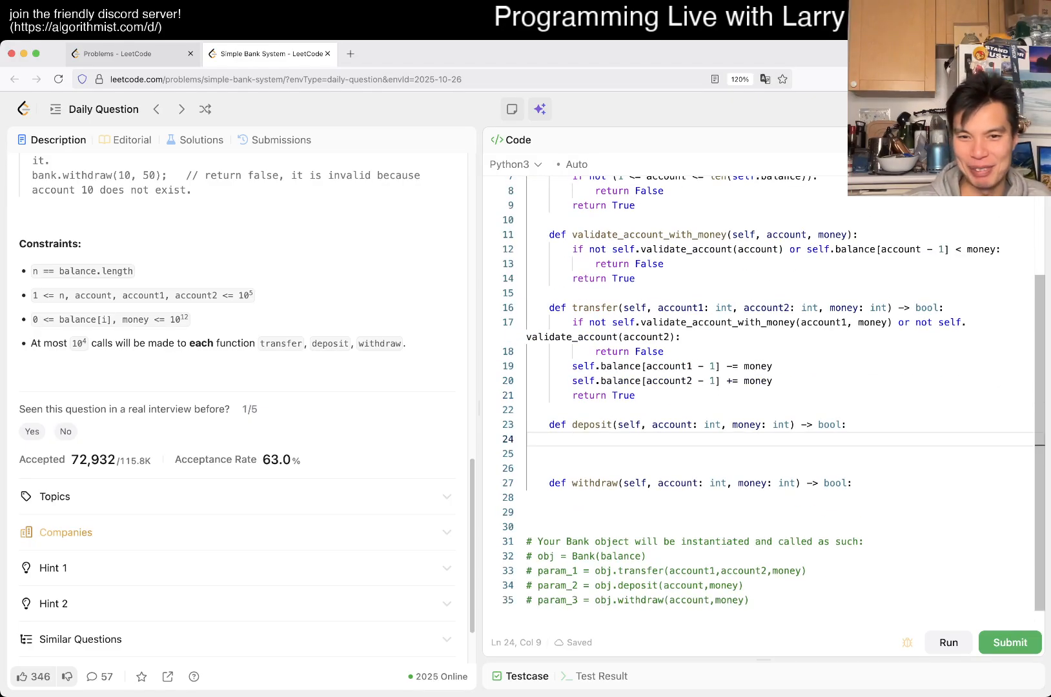
# Guard deposit with a validation check that returns False
pyautogui.write('if')
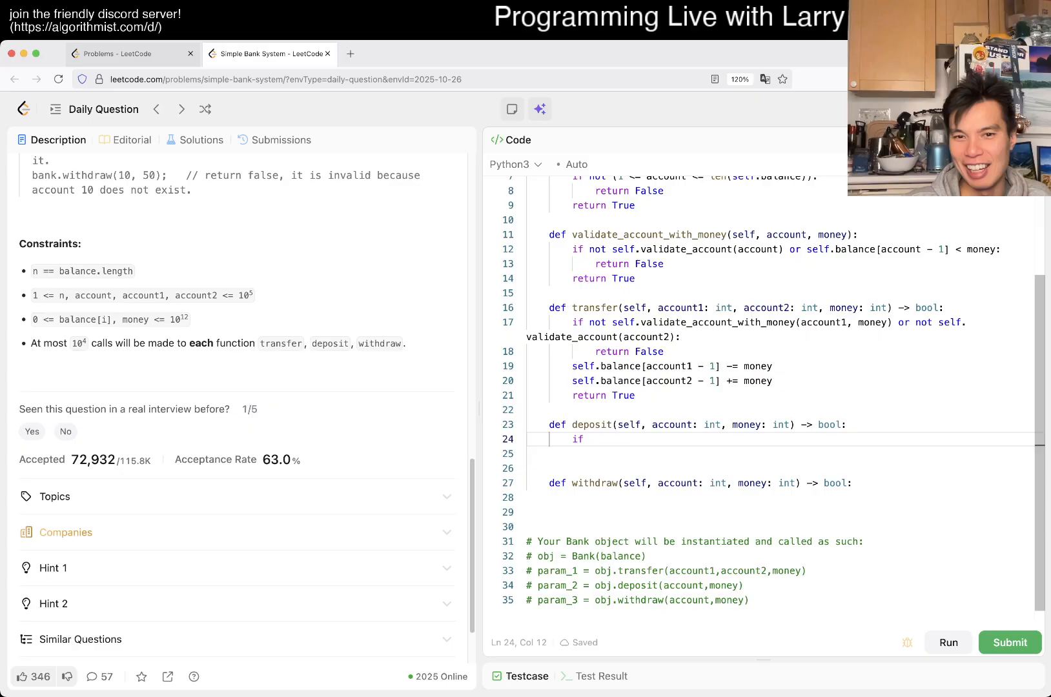
pyautogui.write('self.validate_account_with_money')
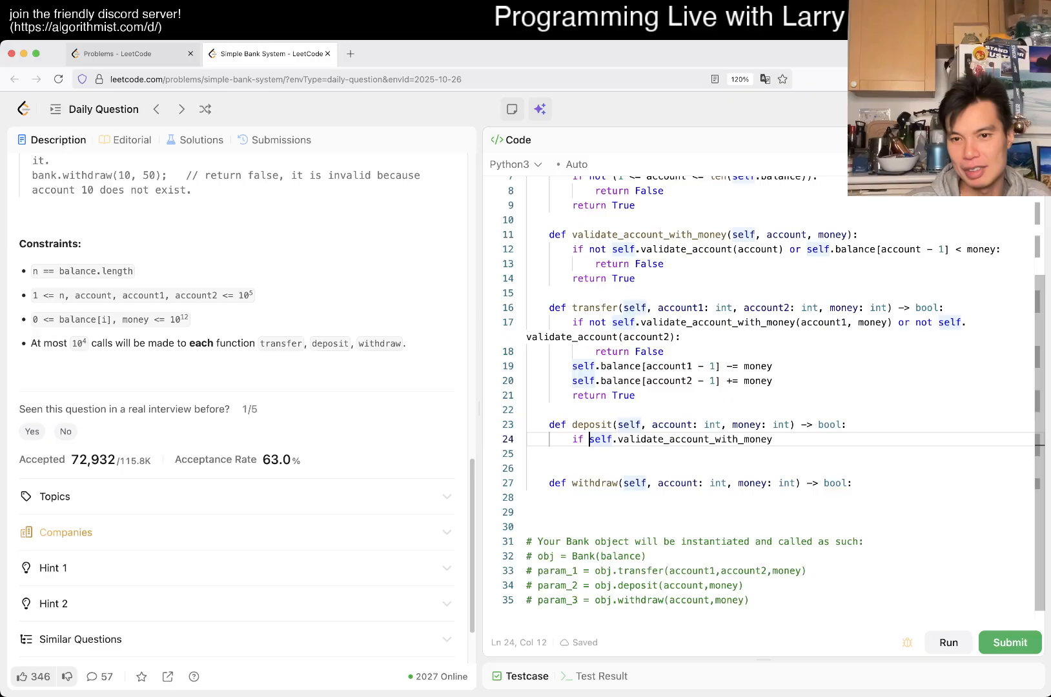
pyautogui.write('not self.validate_account_with_money(account')
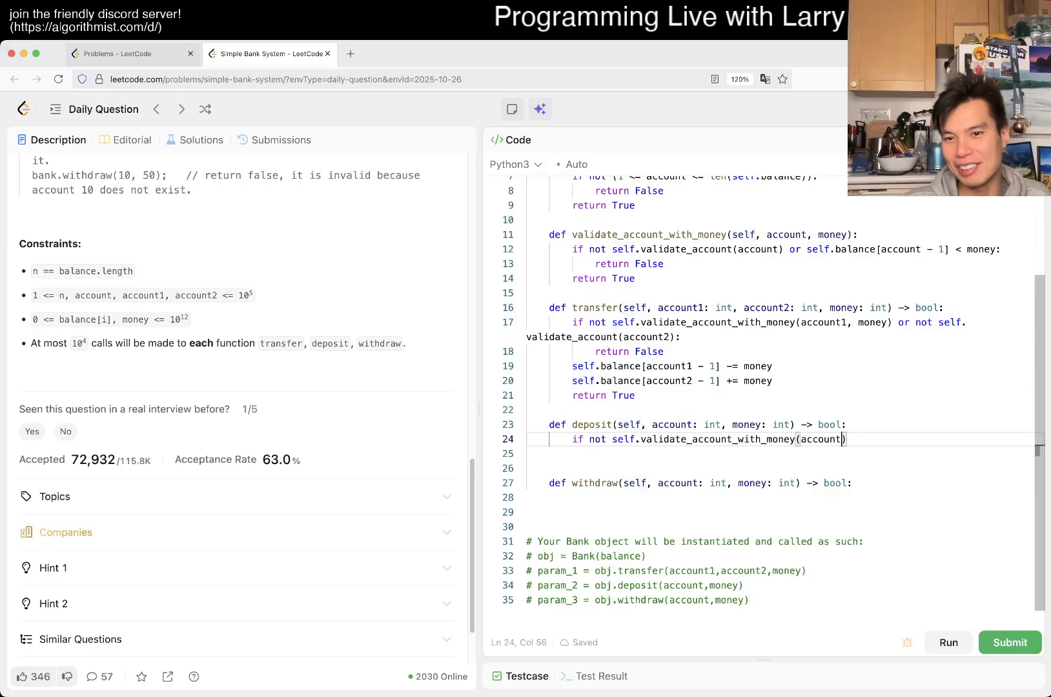
pyautogui.write(', money):')
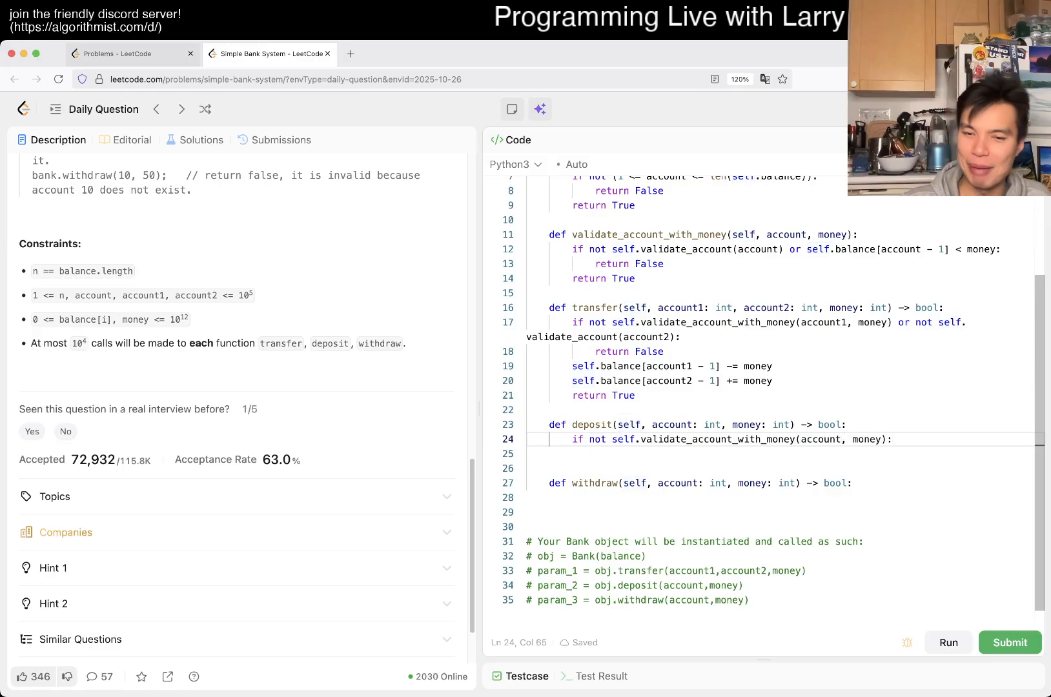
pyautogui.write('return T')
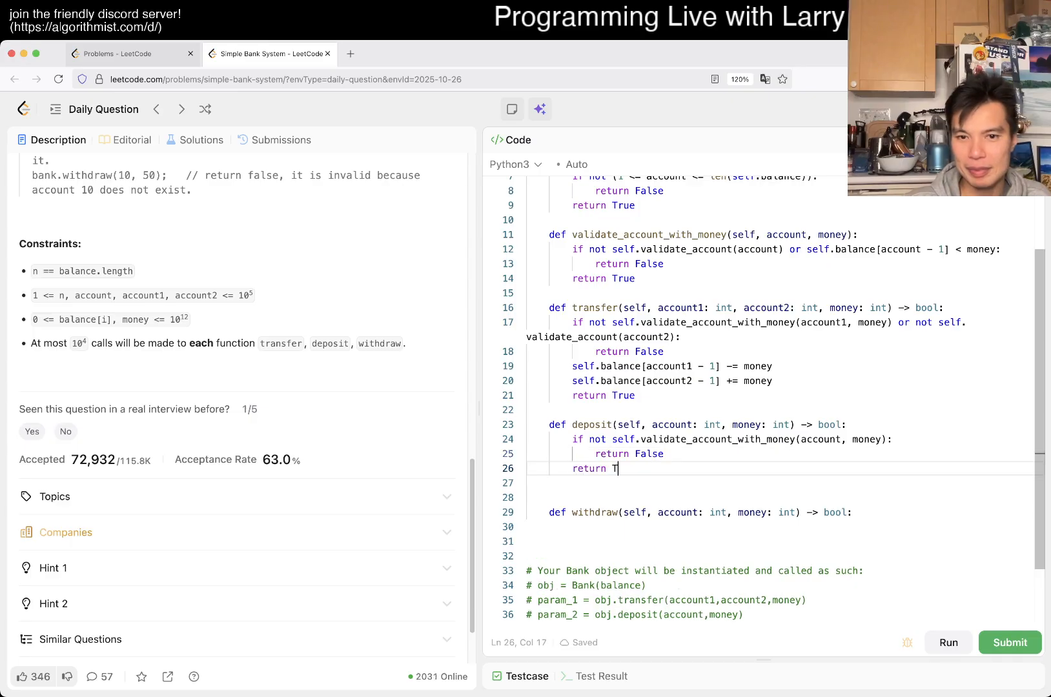
# Add money to self.balance[account] and make deposit only check validate_account(account)
pyautogui.write('self.ab')
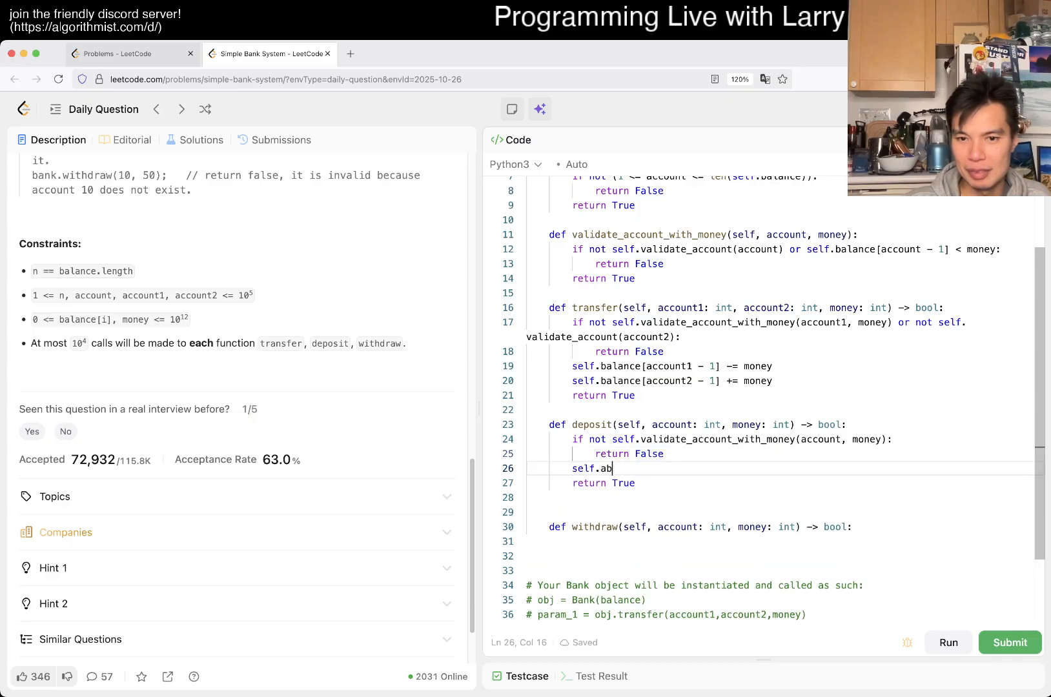
pyautogui.write('alance[account] += money')
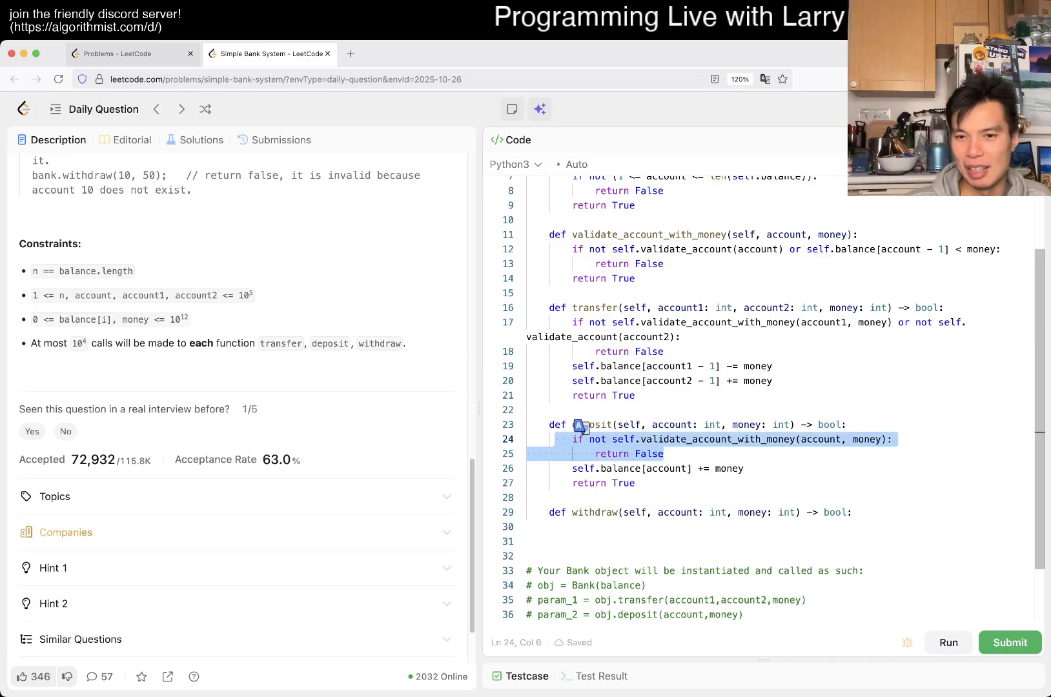
pyautogui.click(793, 439)
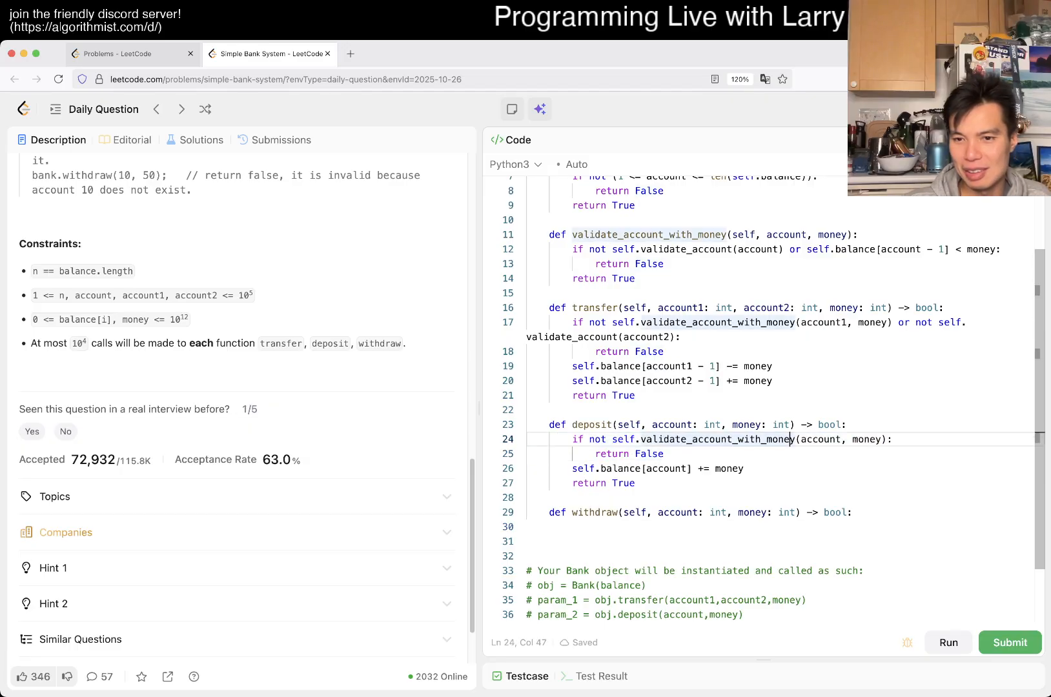
pyautogui.press('Backspace')
pyautogui.write('if not')
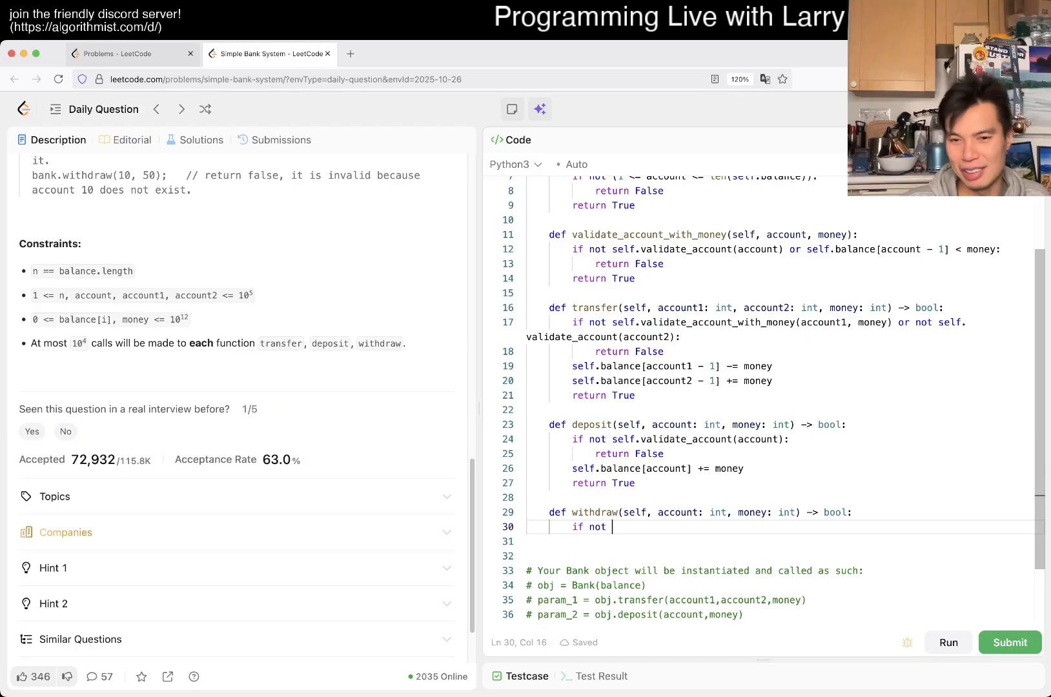
# Write withdraw with validate_account_with_money, balance subtraction, return True, indexing account - 1
pyautogui.write('self.validate_a')
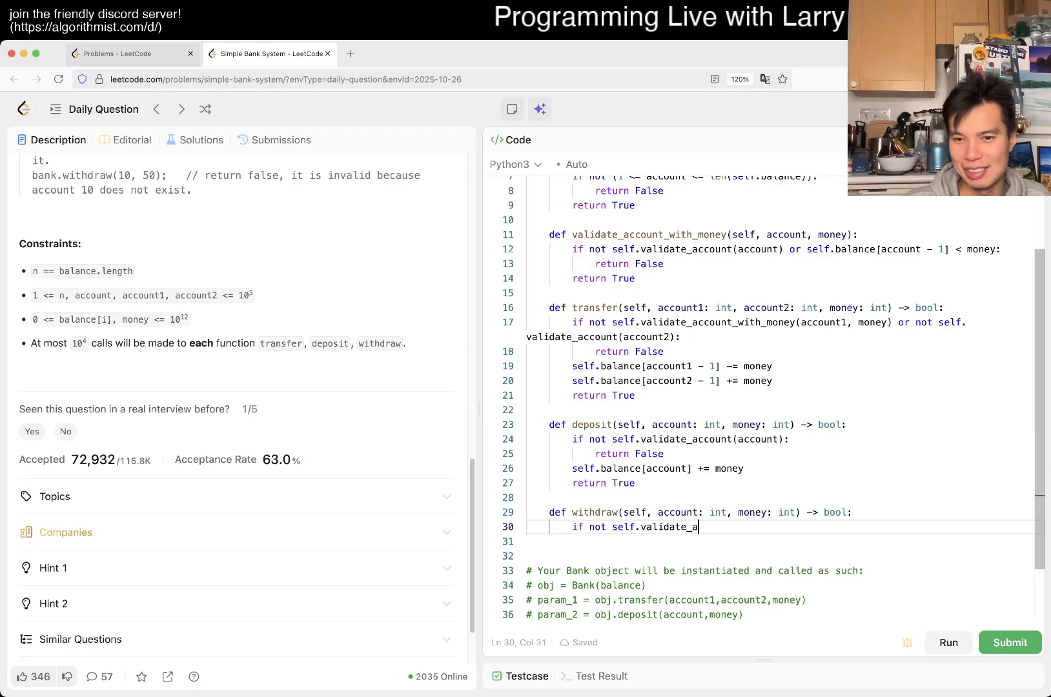
pyautogui.write('ccount_with_money(account, money')
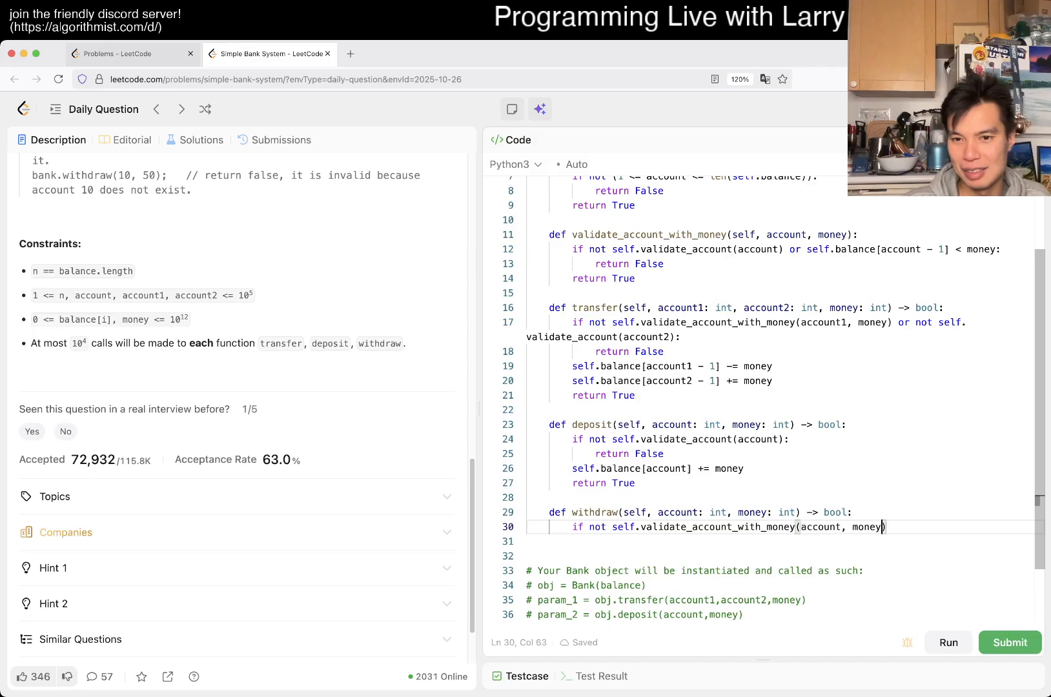
pyautogui.write('):')
pyautogui.write('self.')
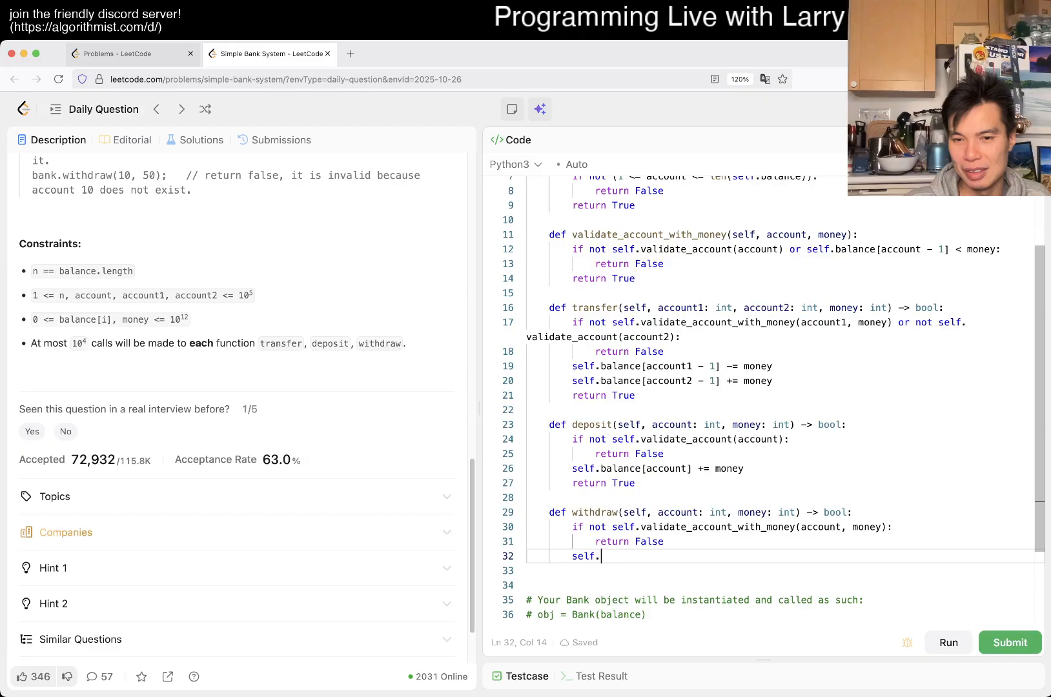
pyautogui.write('balance[account] -= money')
pyautogui.click(784, 571)
pyautogui.write('retur')
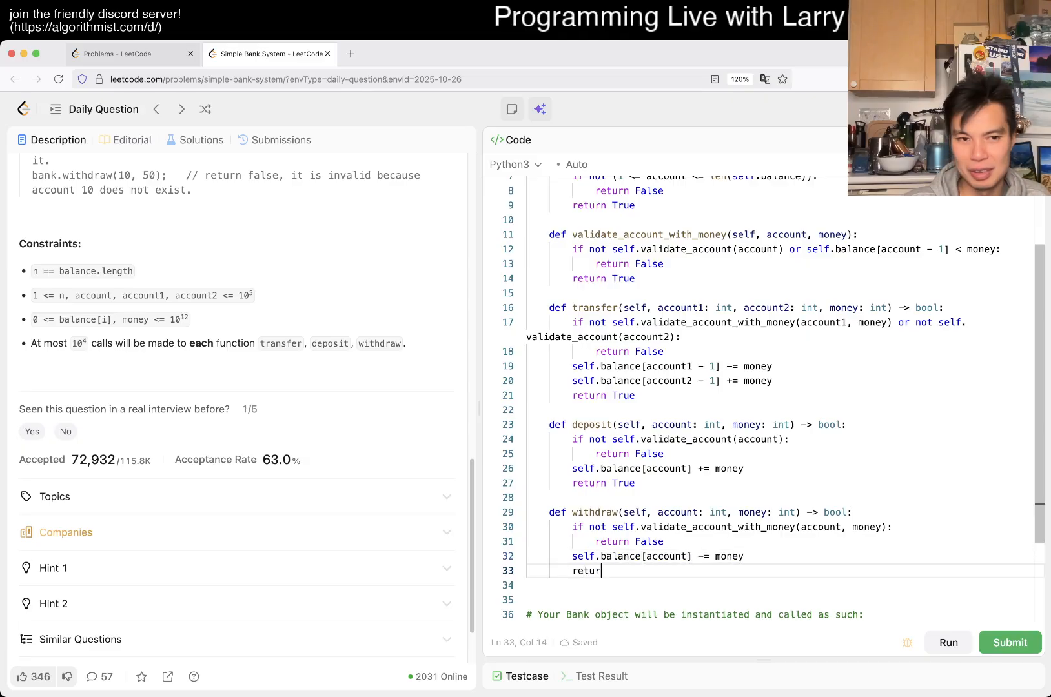
pyautogui.write('n True')
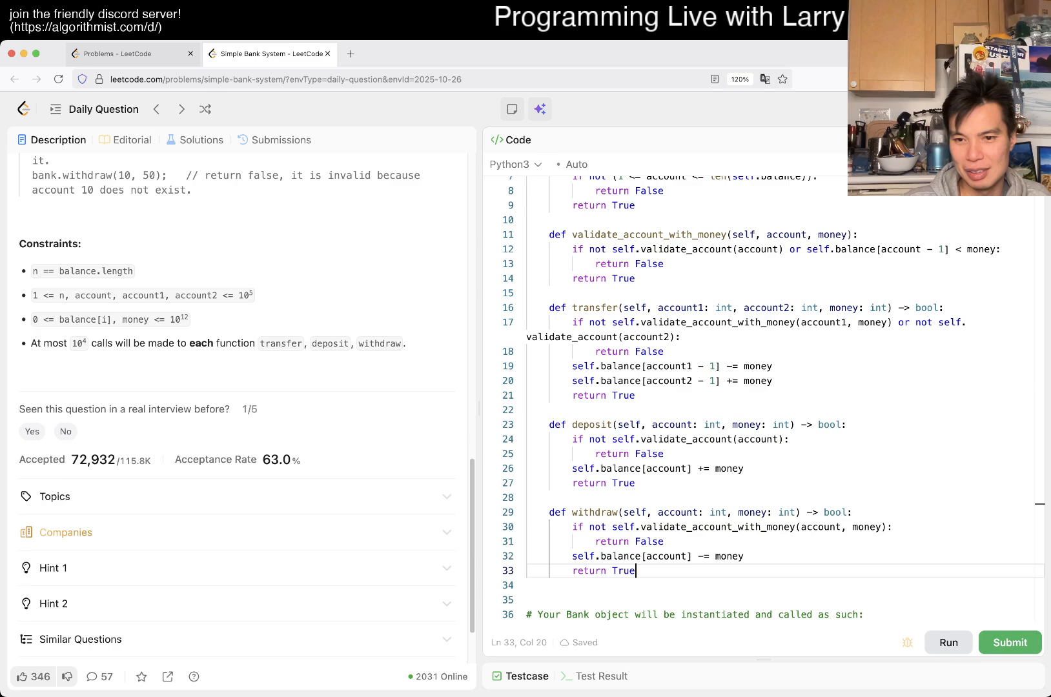
pyautogui.click(948, 390)
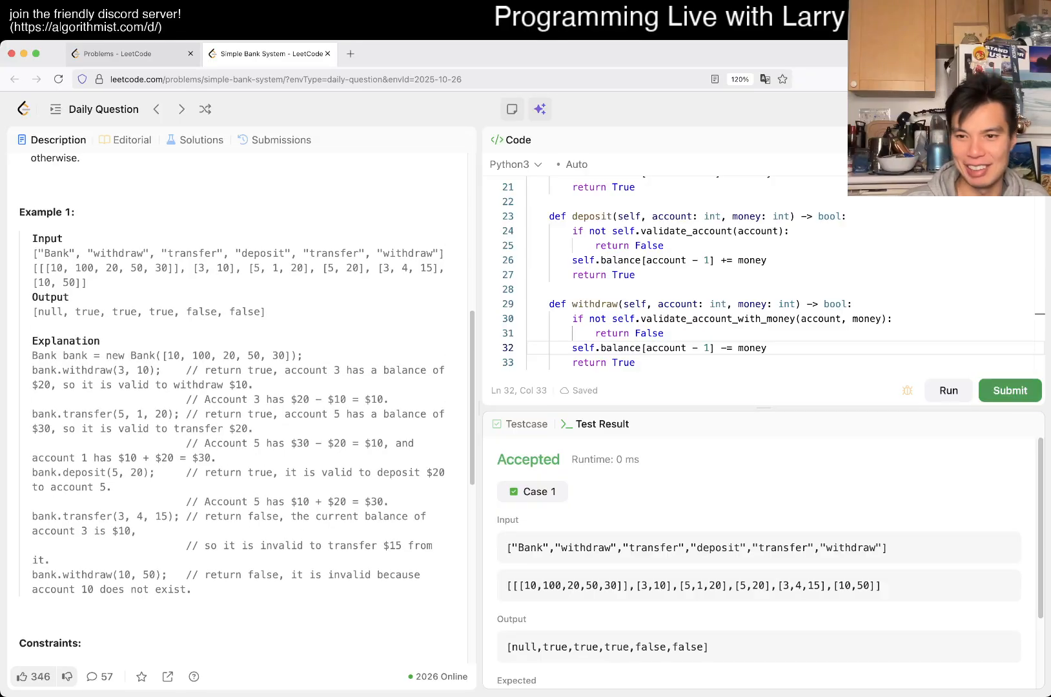
# Submit the solution, view Accepted at 31 ms, and return to the description
pyautogui.click(1009, 390)
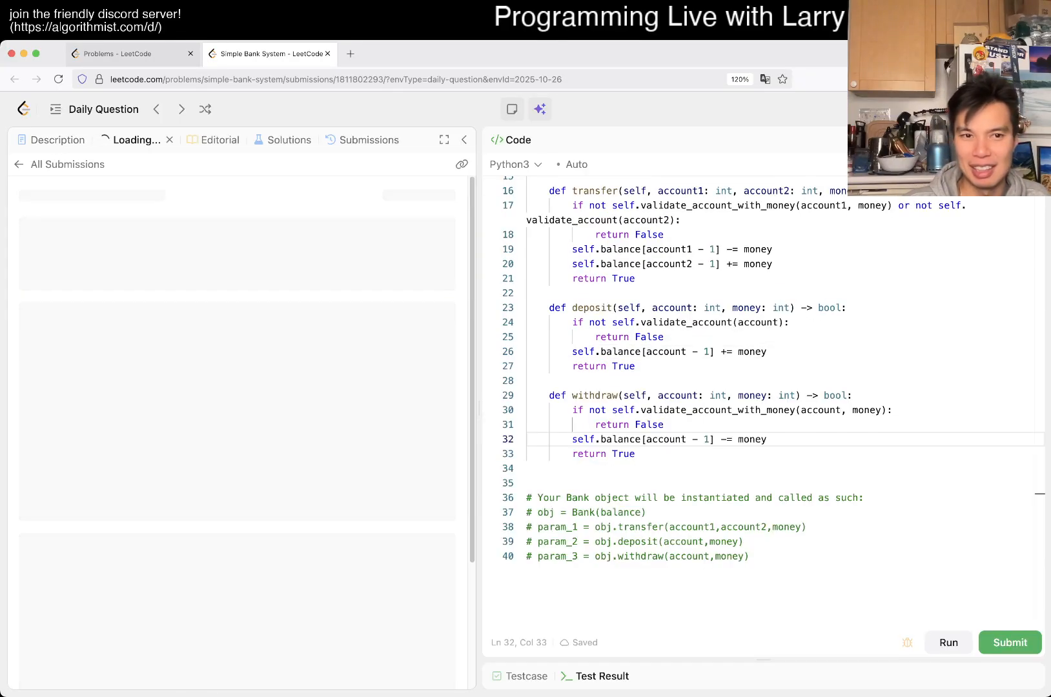
pyautogui.click(1009, 642)
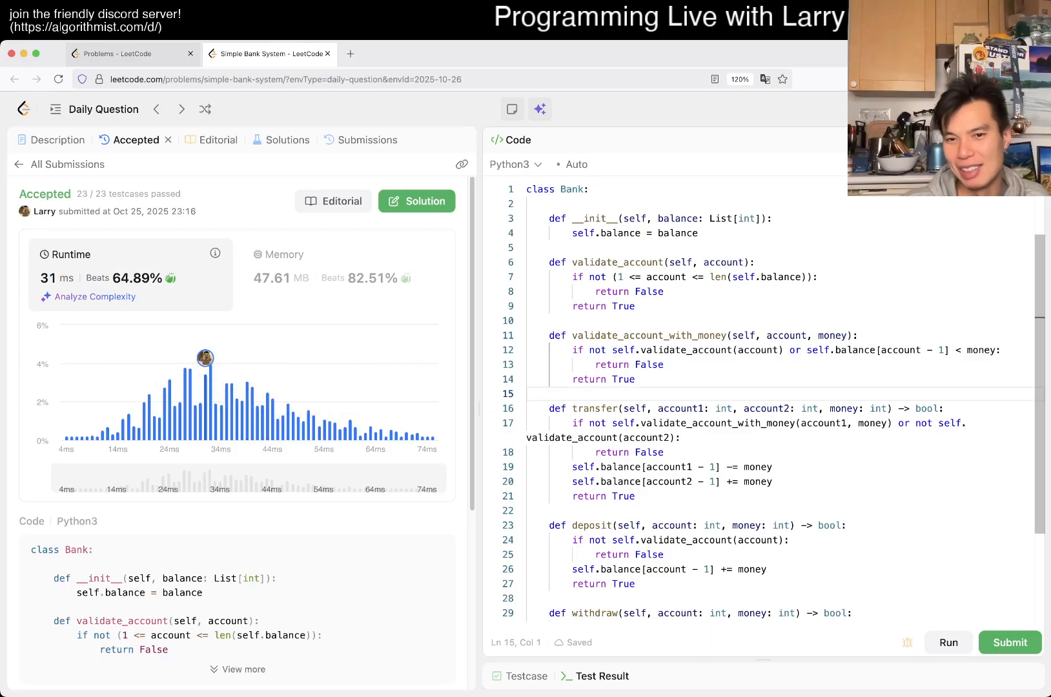
pyautogui.moveTo(550, 262); pyautogui.dragTo(635, 306)
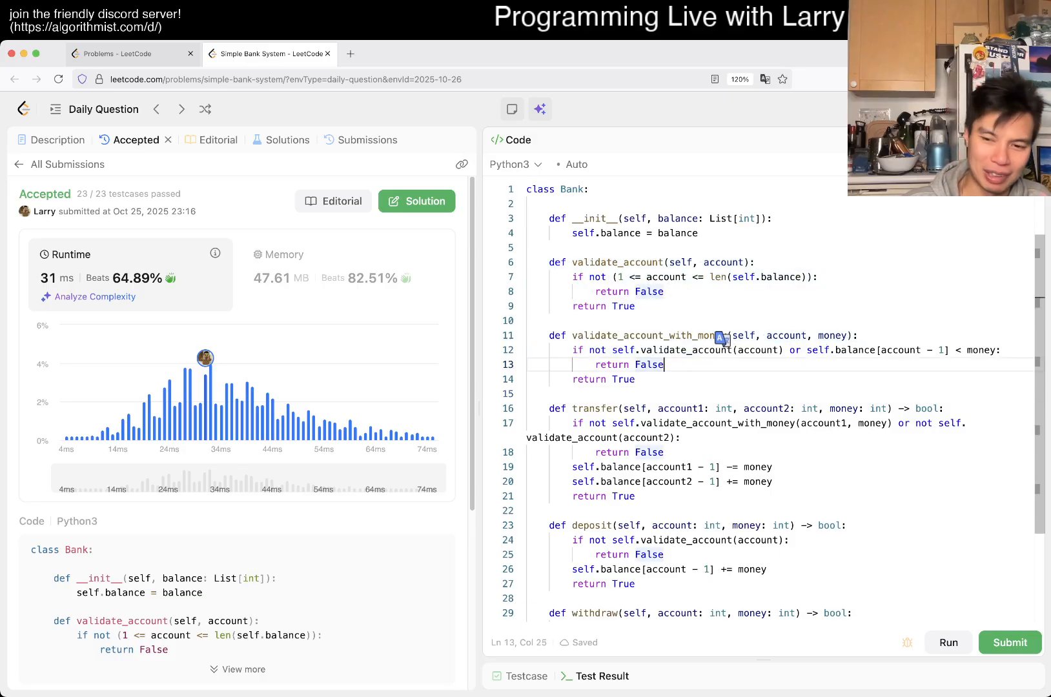
pyautogui.scroll(-3)
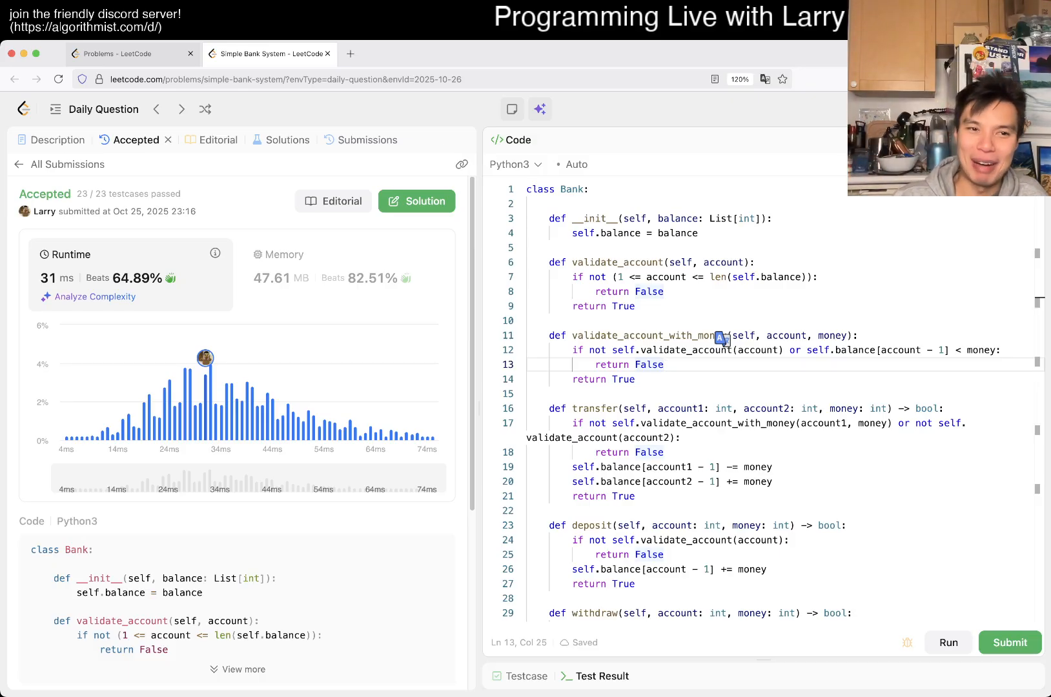
pyautogui.click(59, 140)
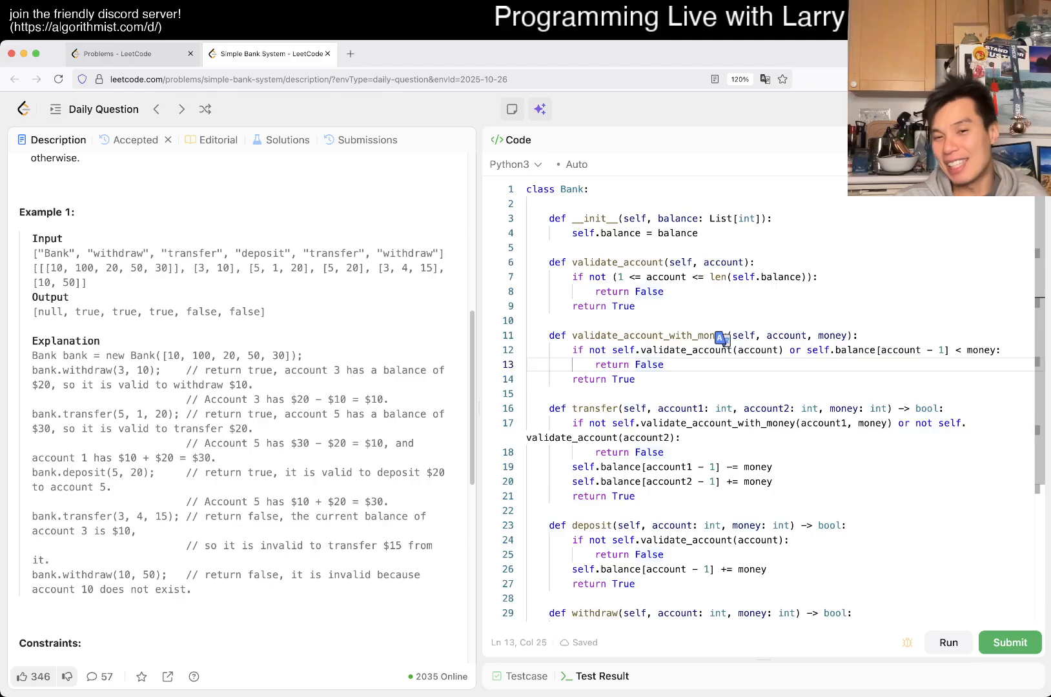